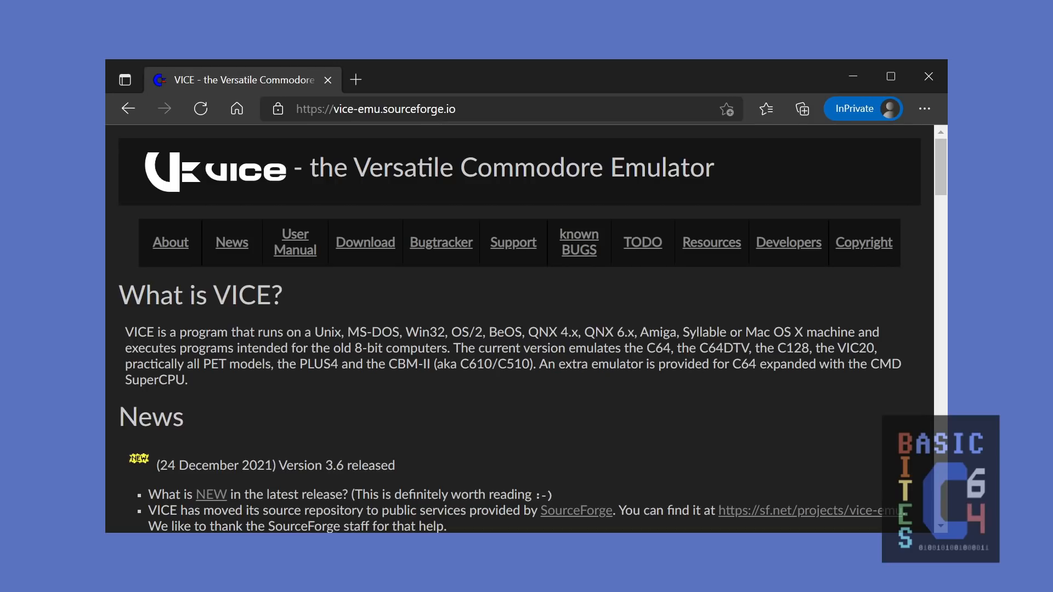
Scroll the vice-emu.sourceforge.io homepage down to the News section on VICE 3.6.
left_click_drag(310, 168, 713, 168)
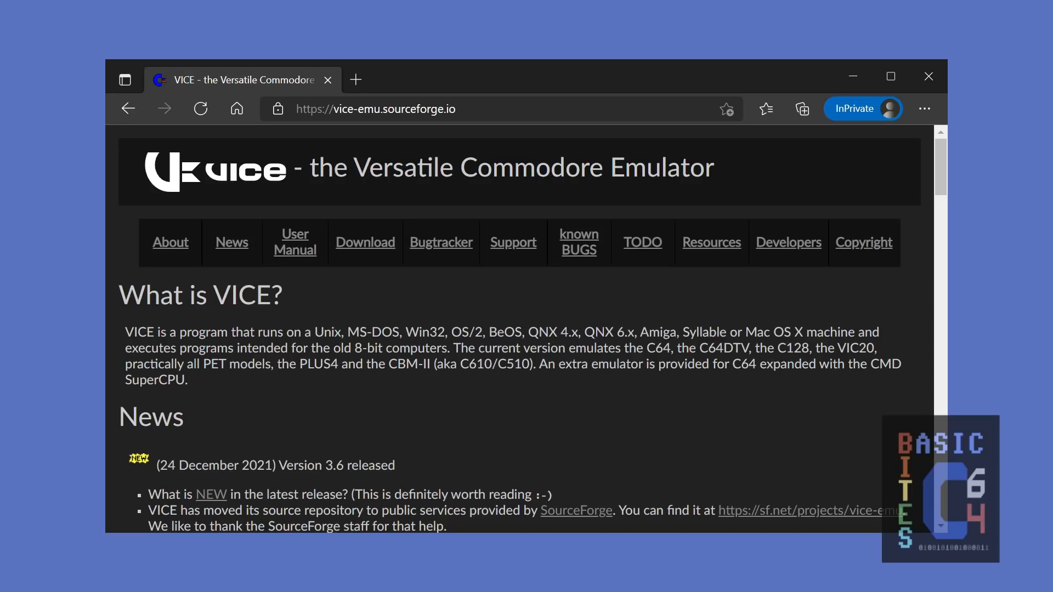
left_click_drag(455, 347, 189, 381)
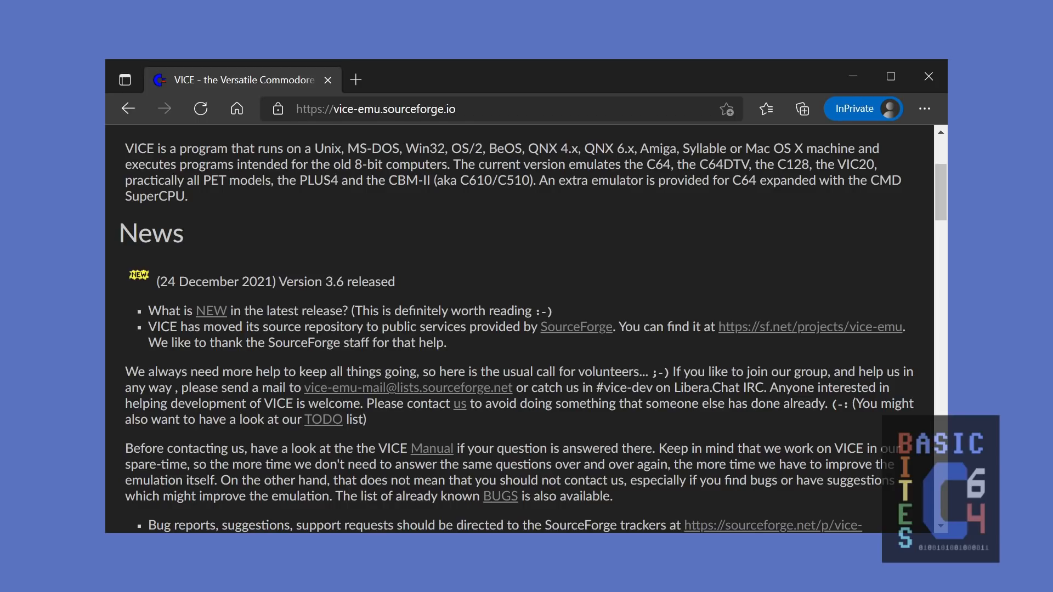
Highlight '(24 December 2021) Version' and the 'What is NEW in the latest release?' line.
left_click_drag(153, 282, 322, 282)
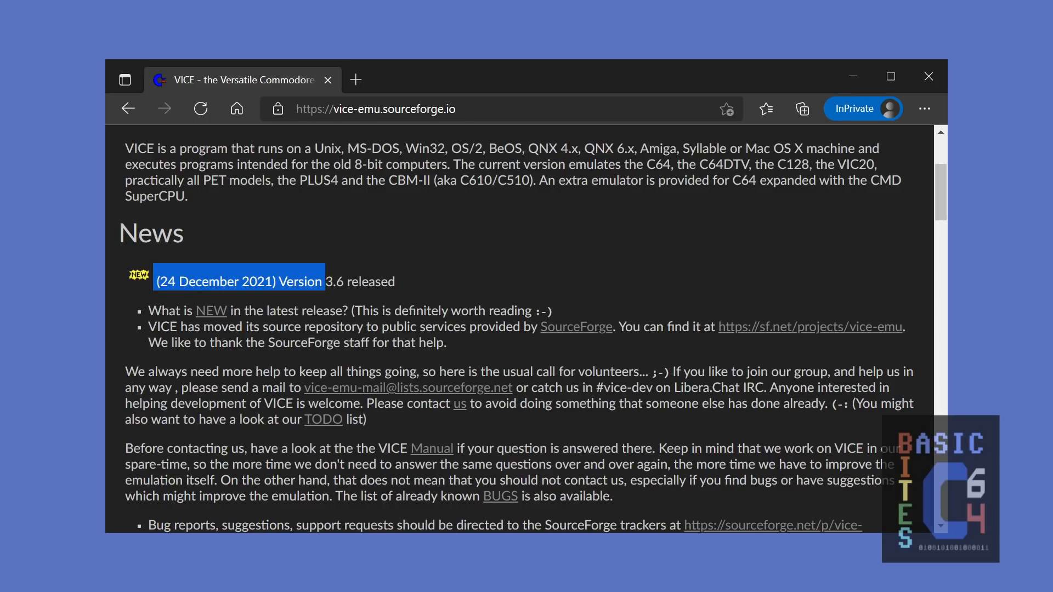
left_click_drag(309, 281, 396, 281)
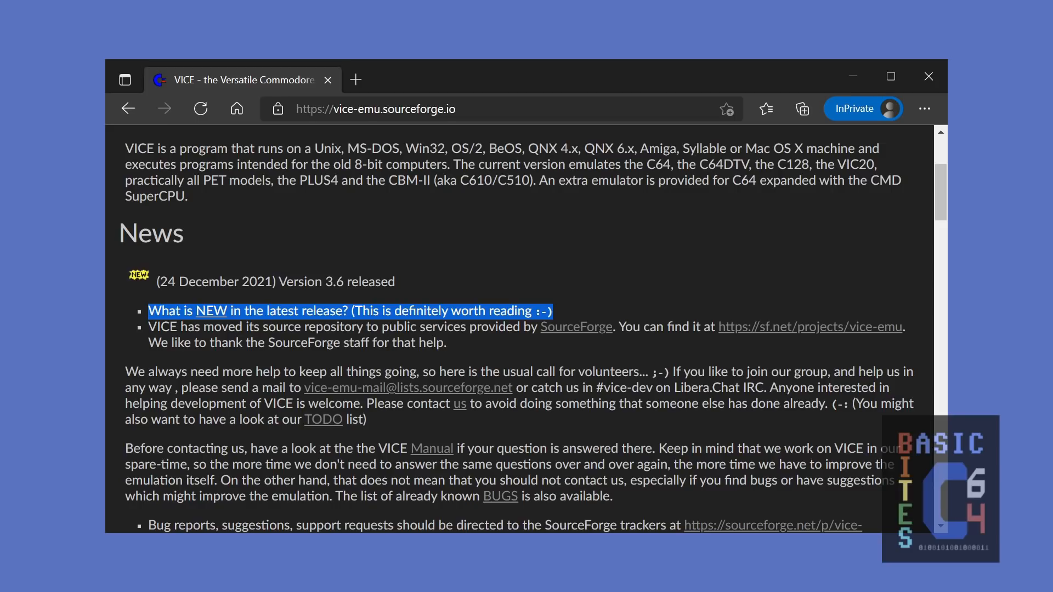
scroll("down", 3)
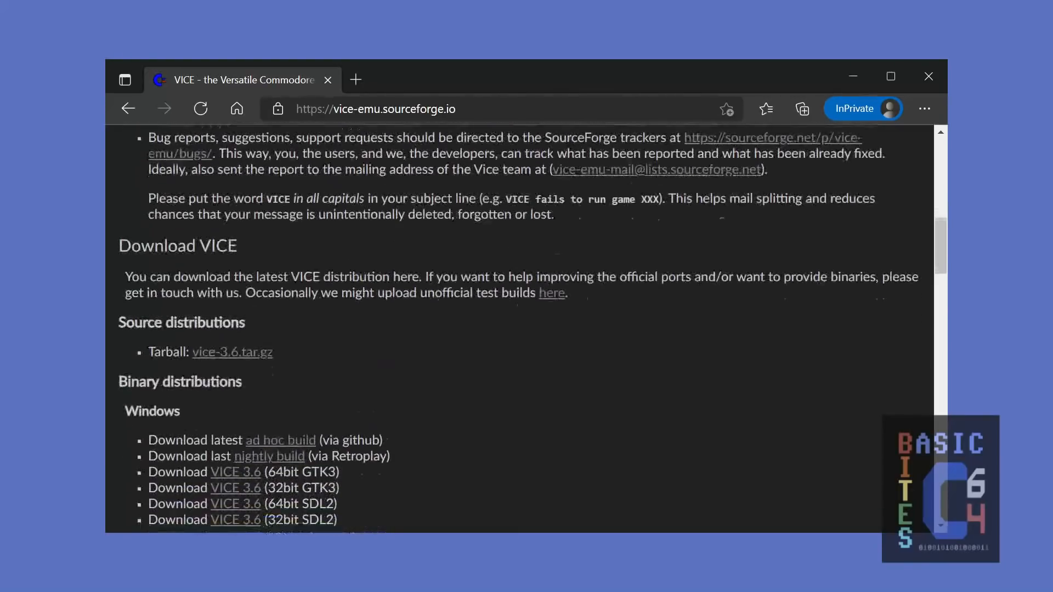
Scroll to Download VICE > Binary distributions, listing the 3.6 Windows and Mac binaries.
scroll("down", 3)
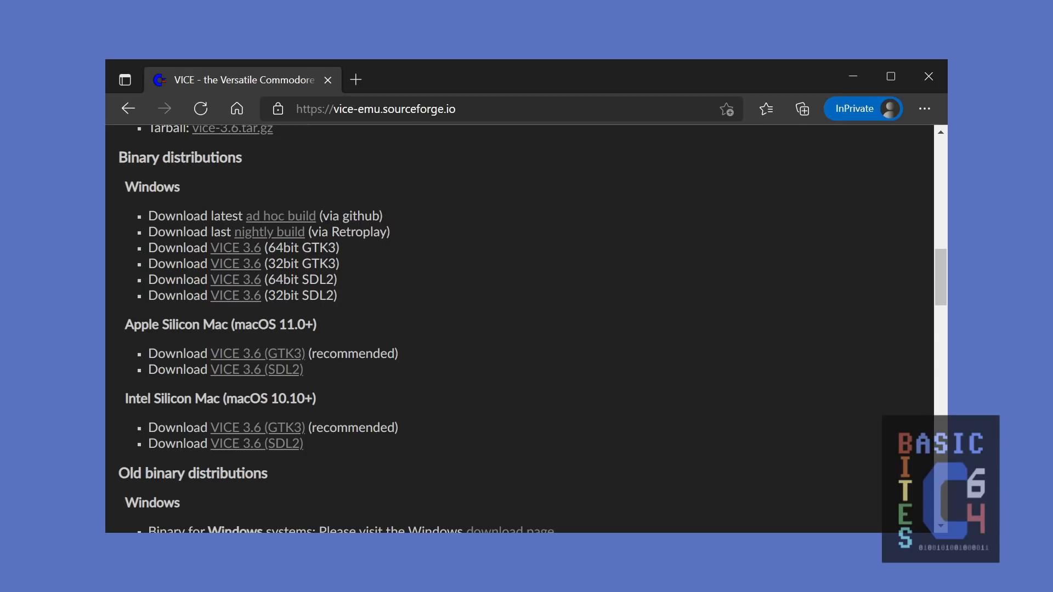
left_click_drag(125, 324, 303, 443)
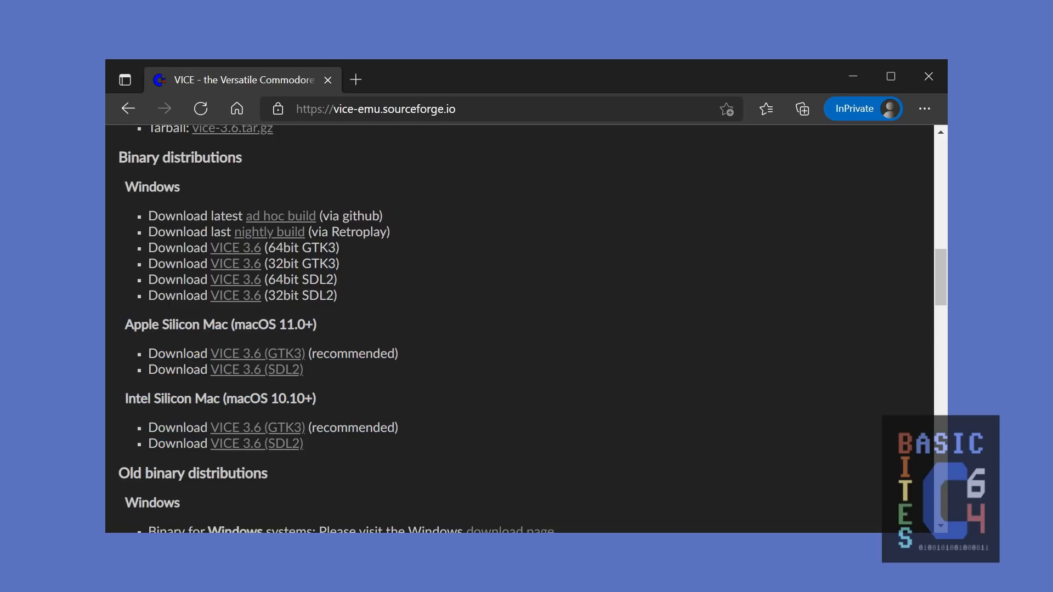
left_click_drag(149, 248, 273, 248)
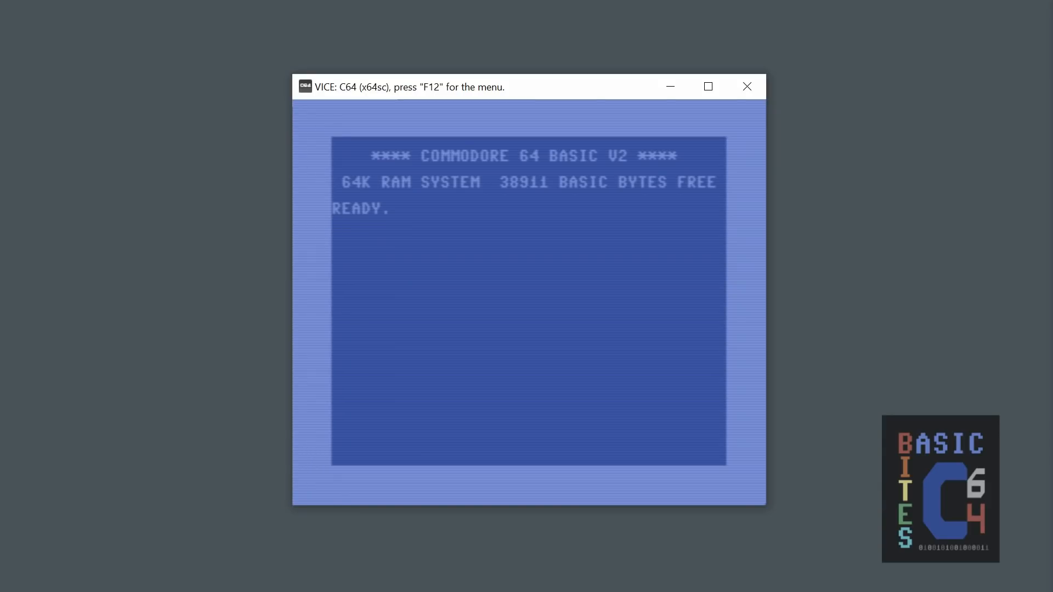
key("f12")
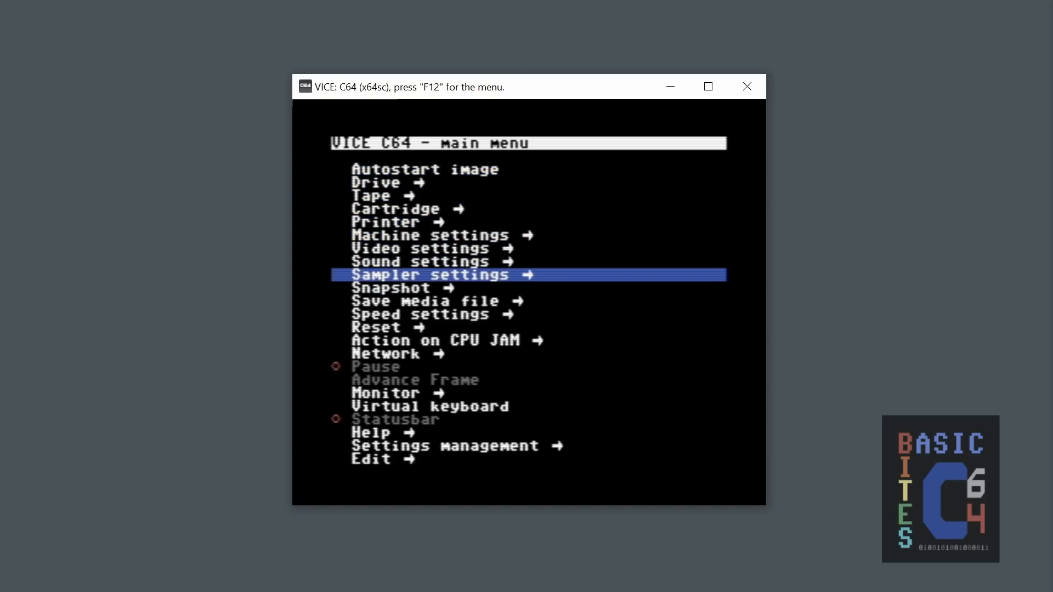
left_click(430, 236)
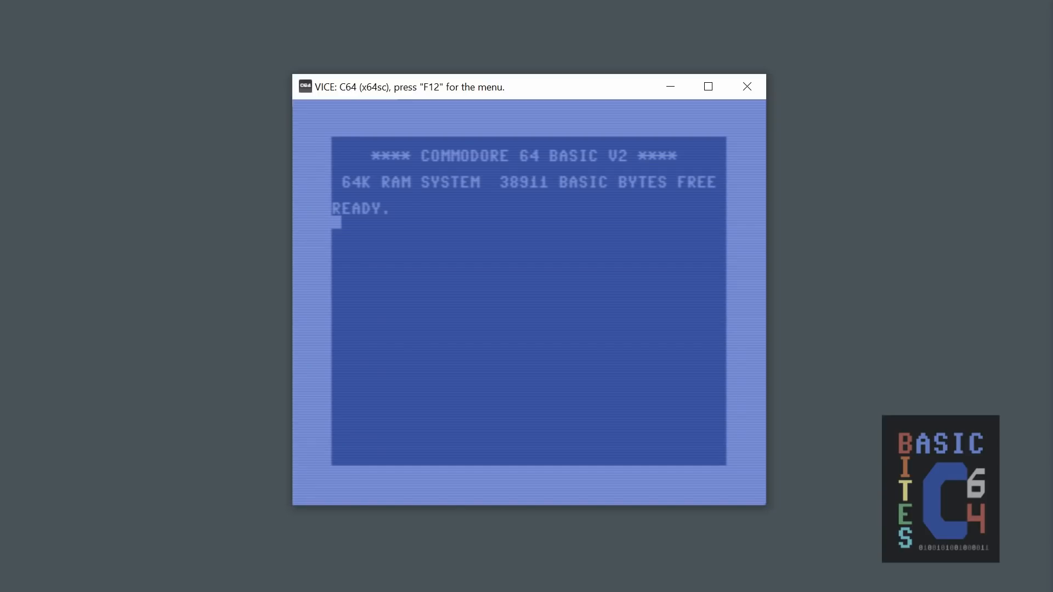
Enlarge the SDL2 emulator window in two resizes, widening it further the second time.
key("F12")
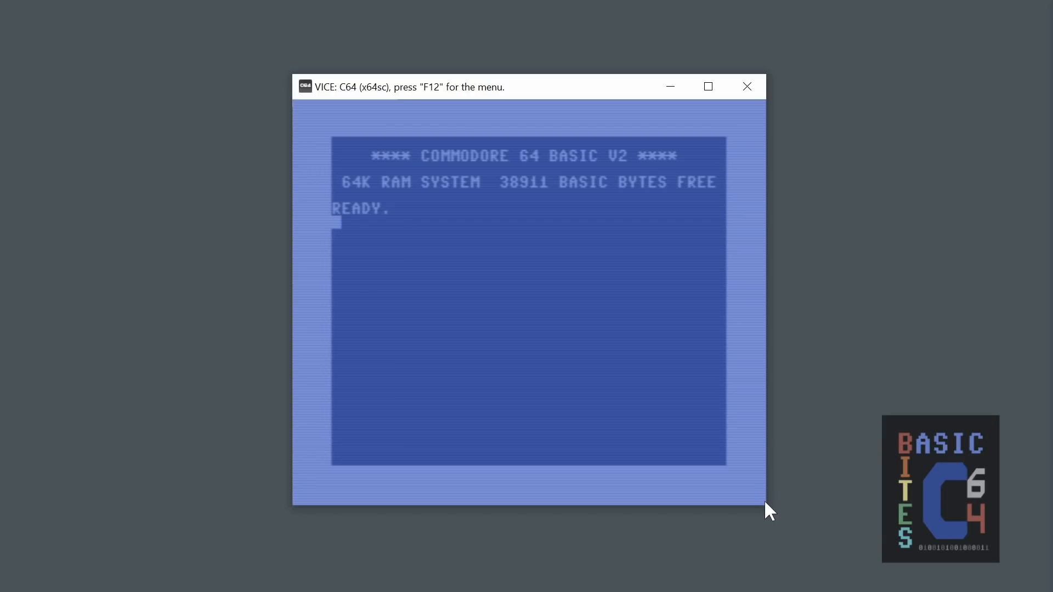
left_click_drag(768, 503, 804, 535)
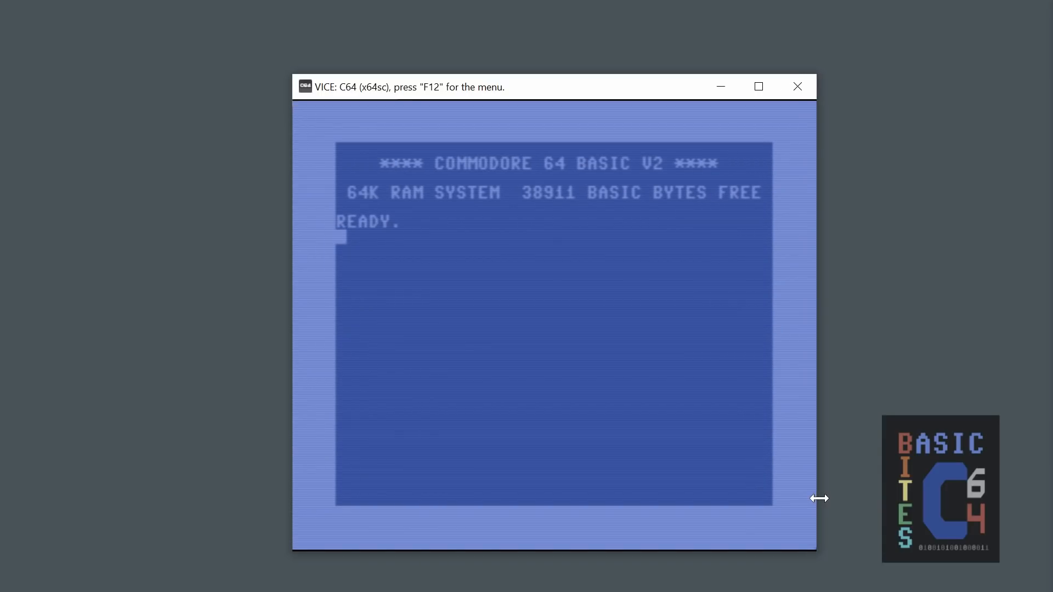
left_click_drag(820, 498, 845, 566)
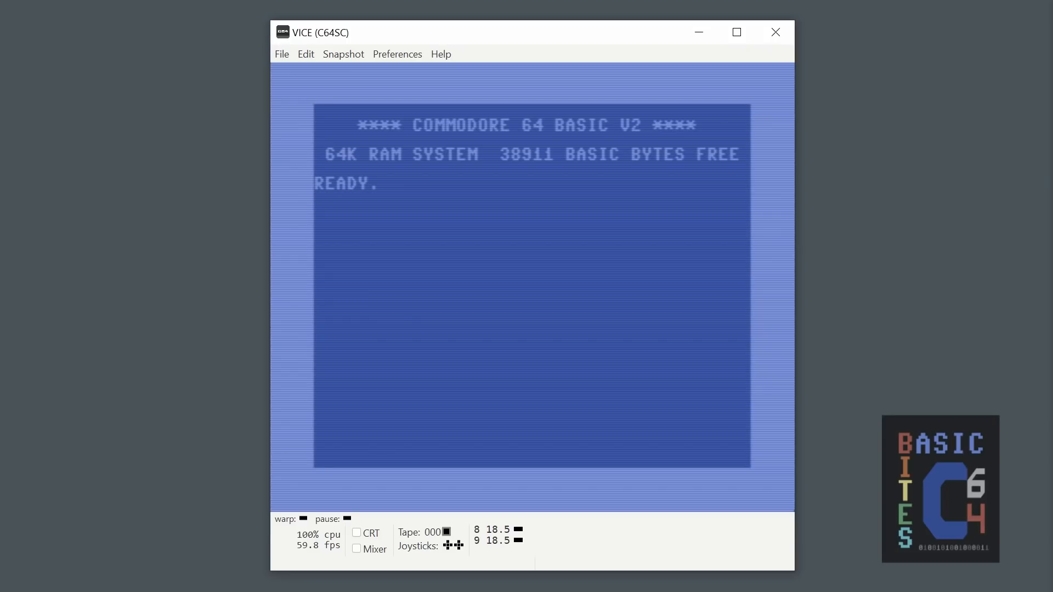
mouse_move(414, 83)
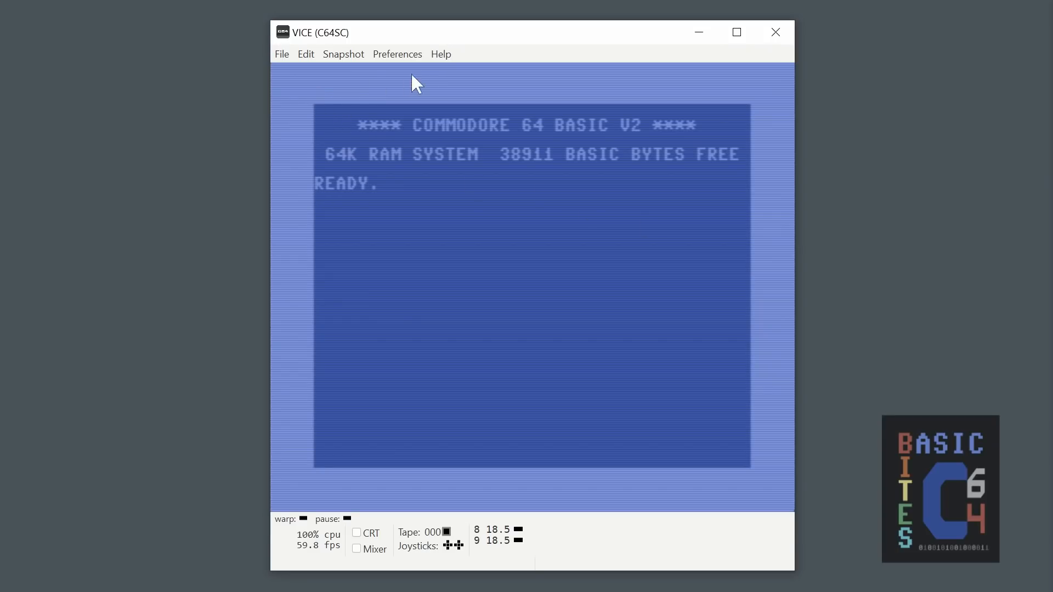
mouse_move(531, 588)
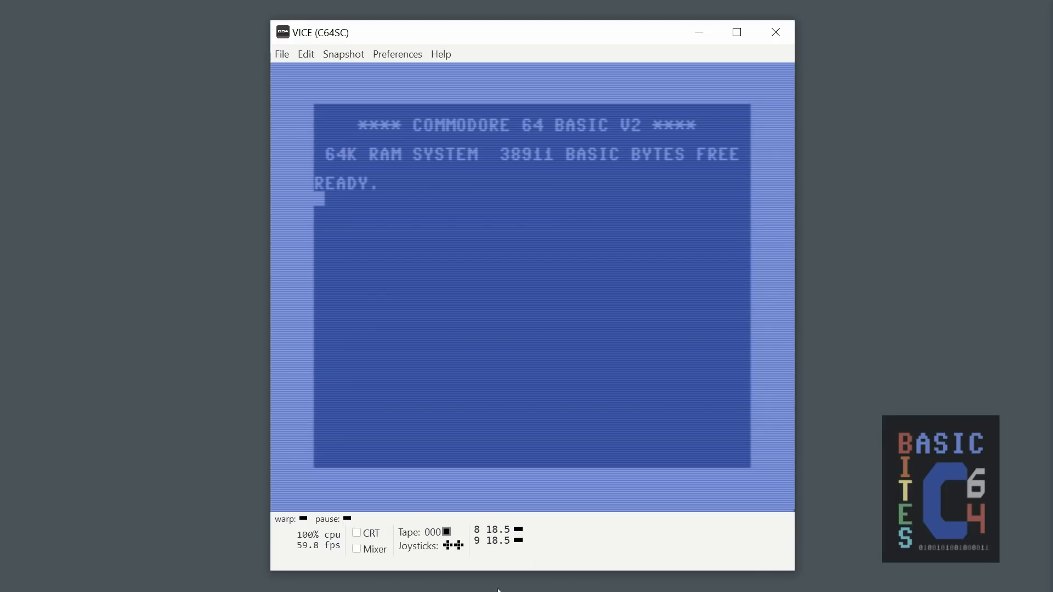
mouse_move(496, 576)
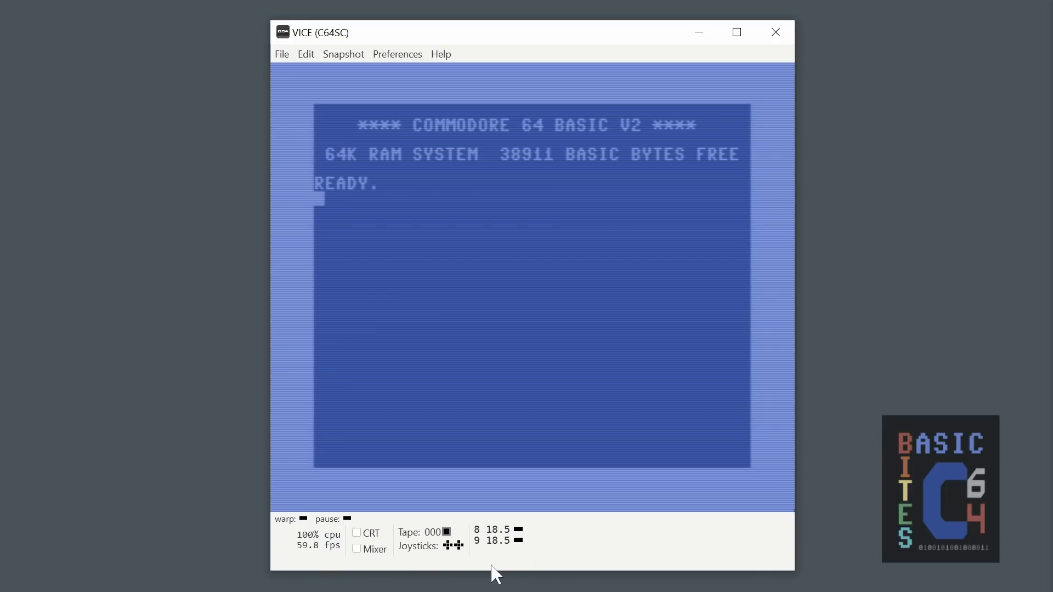
mouse_move(430, 571)
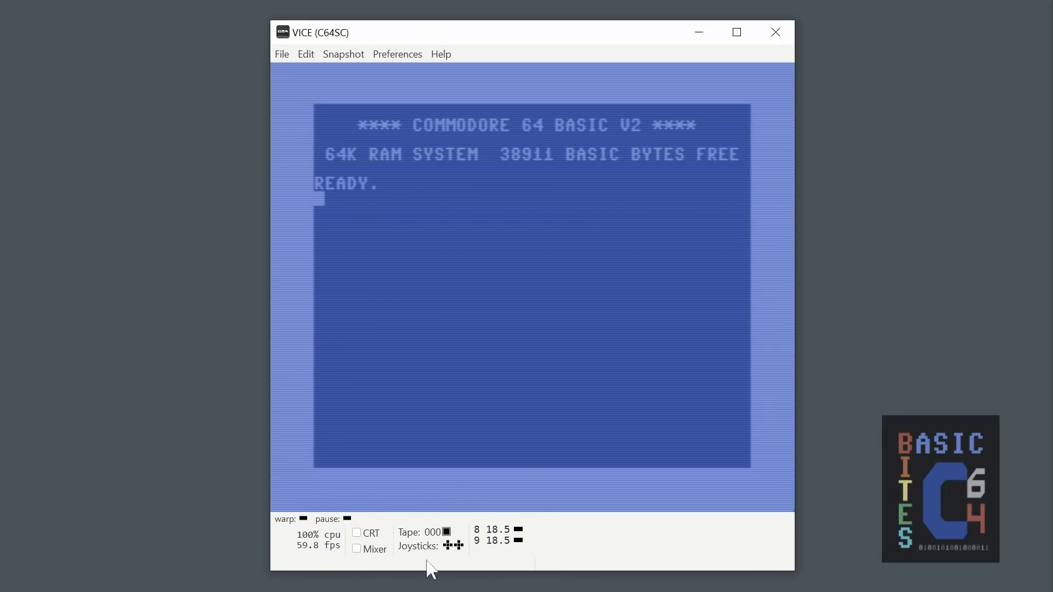
mouse_move(784, 553)
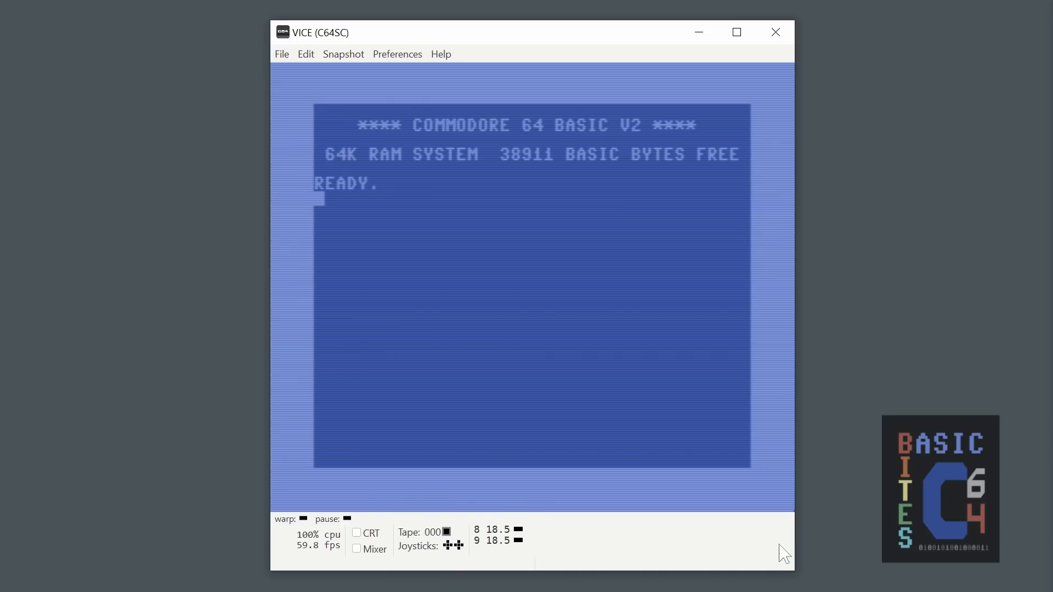
mouse_move(561, 533)
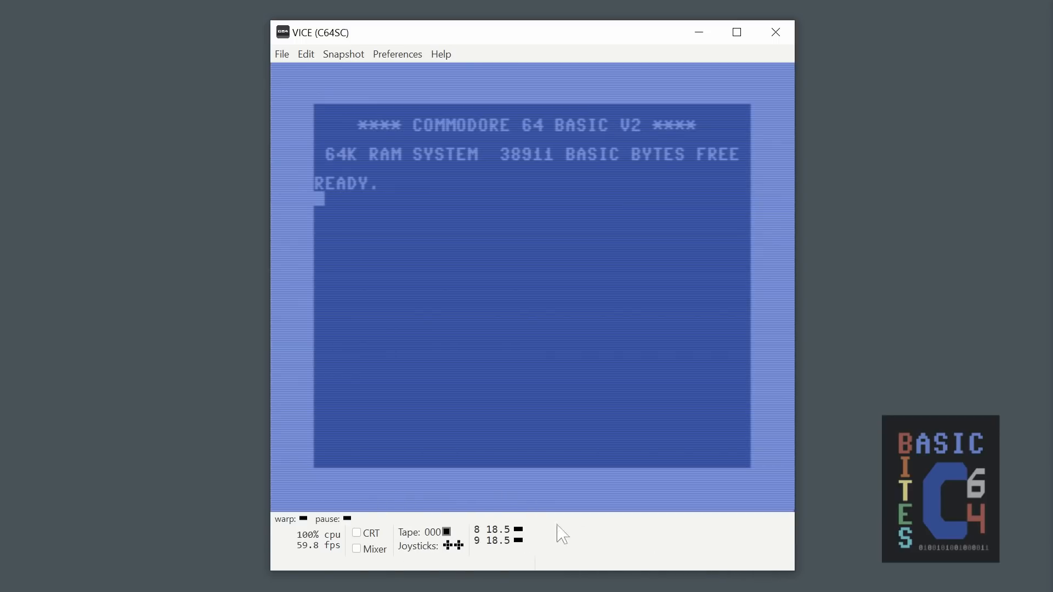
mouse_move(523, 544)
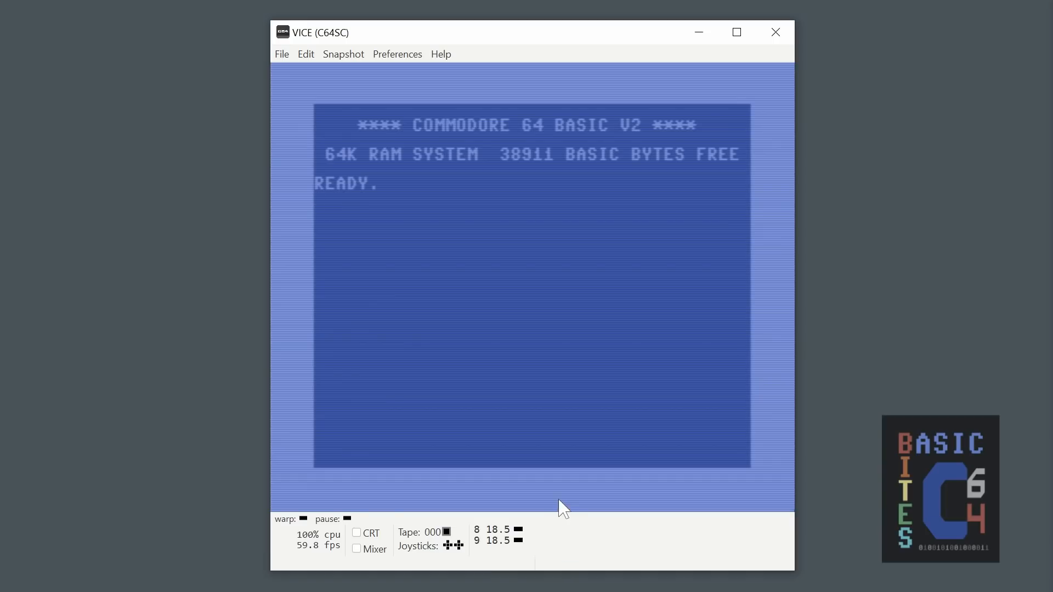
mouse_move(563, 542)
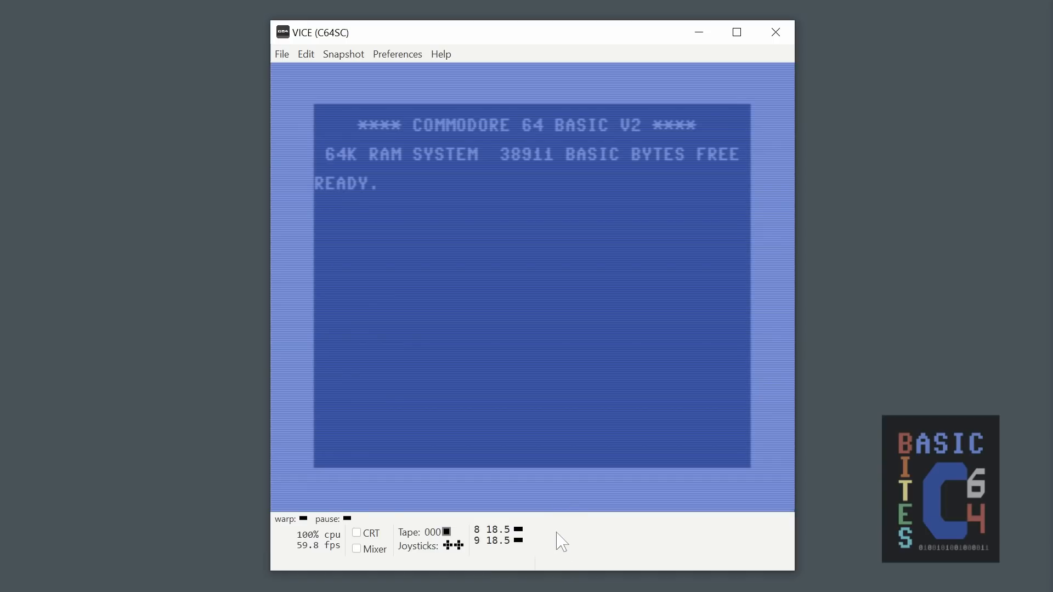
mouse_move(408, 465)
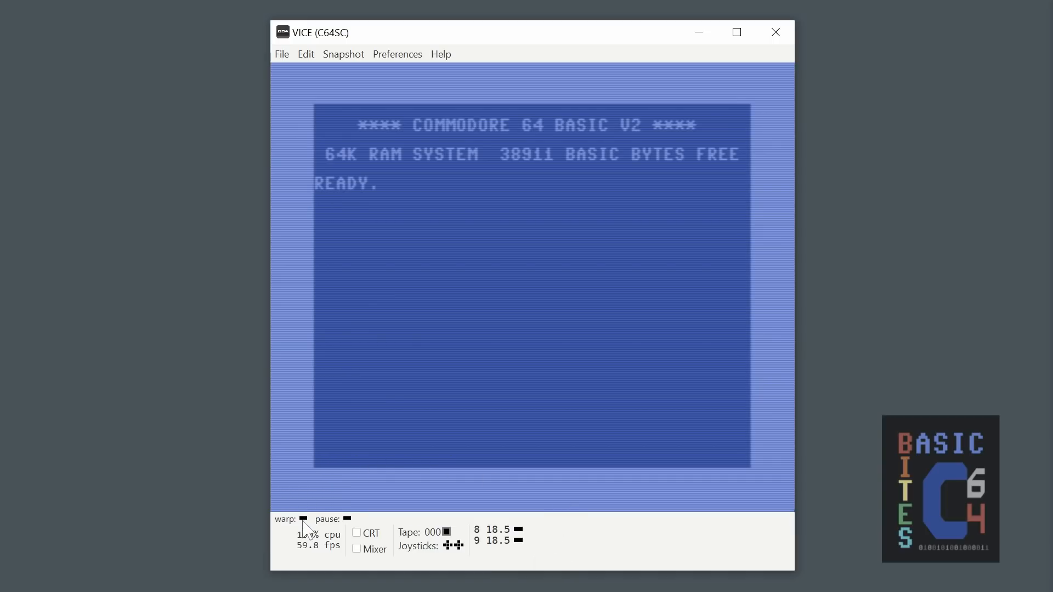
left_click(304, 519)
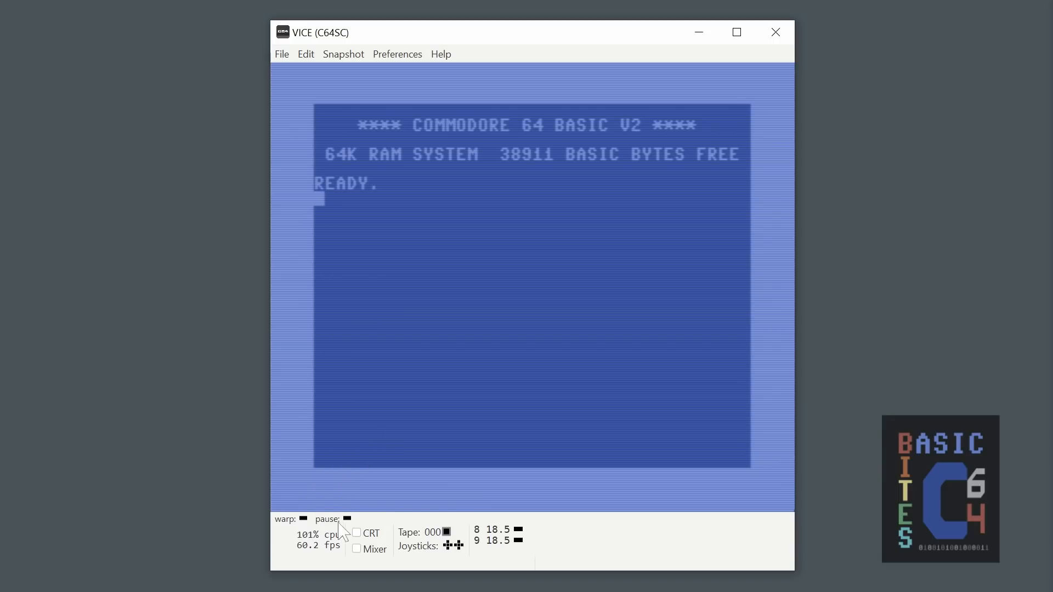
left_click(346, 519)
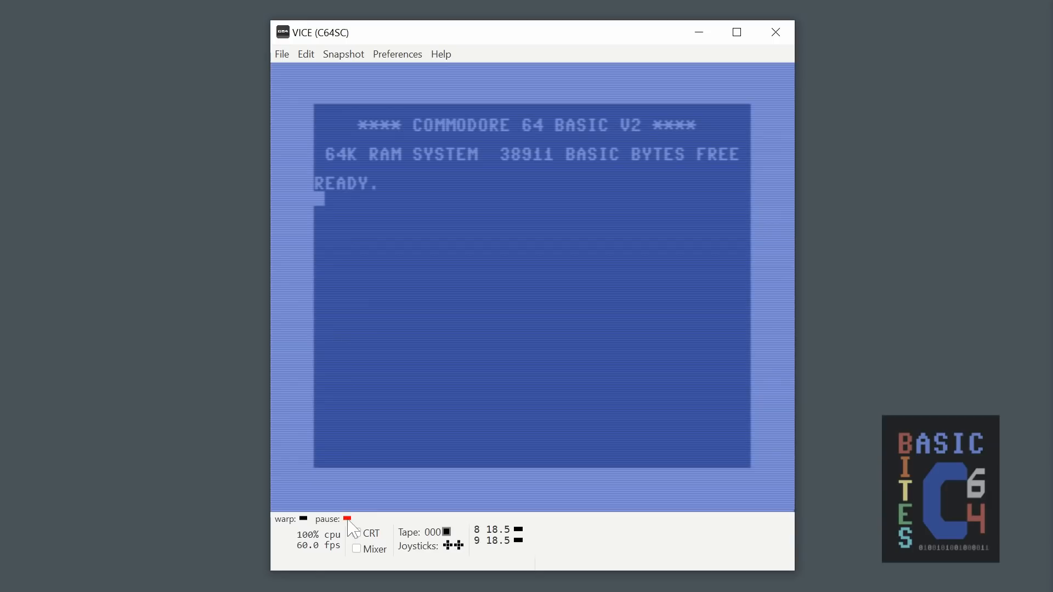
left_click(347, 519)
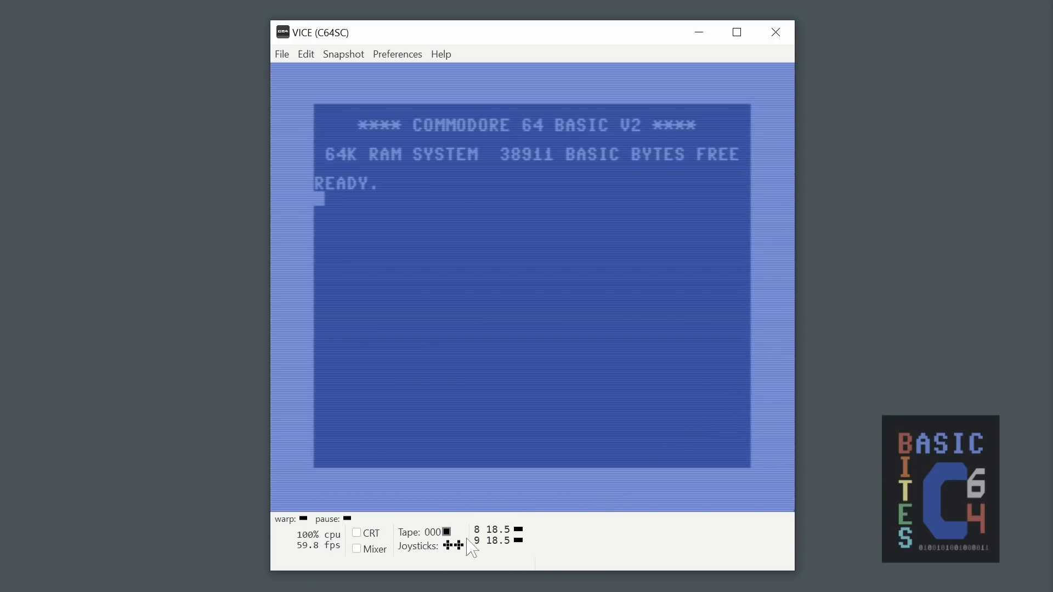
mouse_move(562, 543)
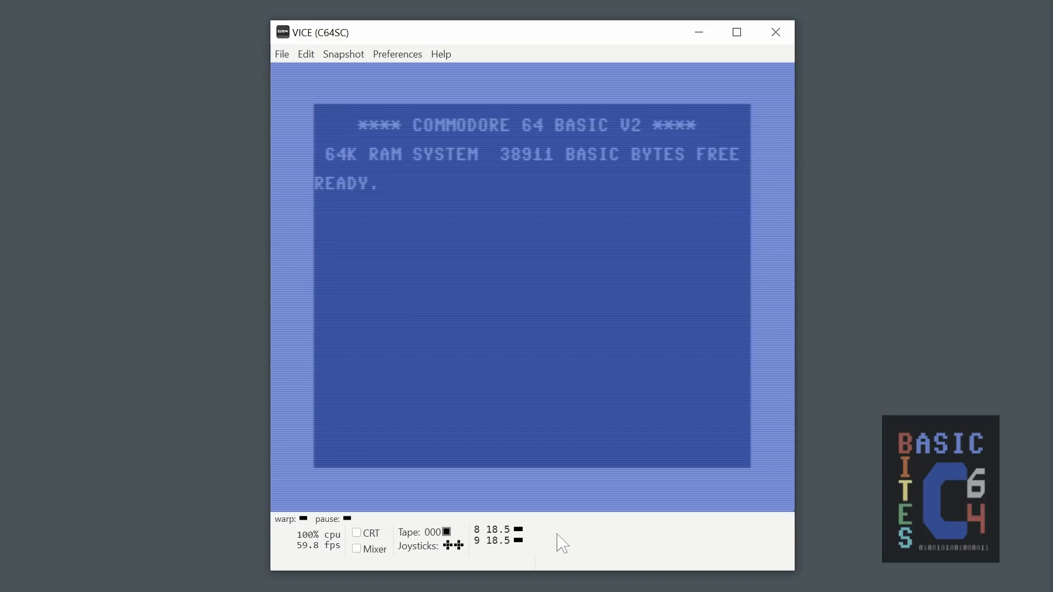
Go to Preferences > Settings > Peripheral devices > Drive and show the Drive 9 tab.
left_click(397, 53)
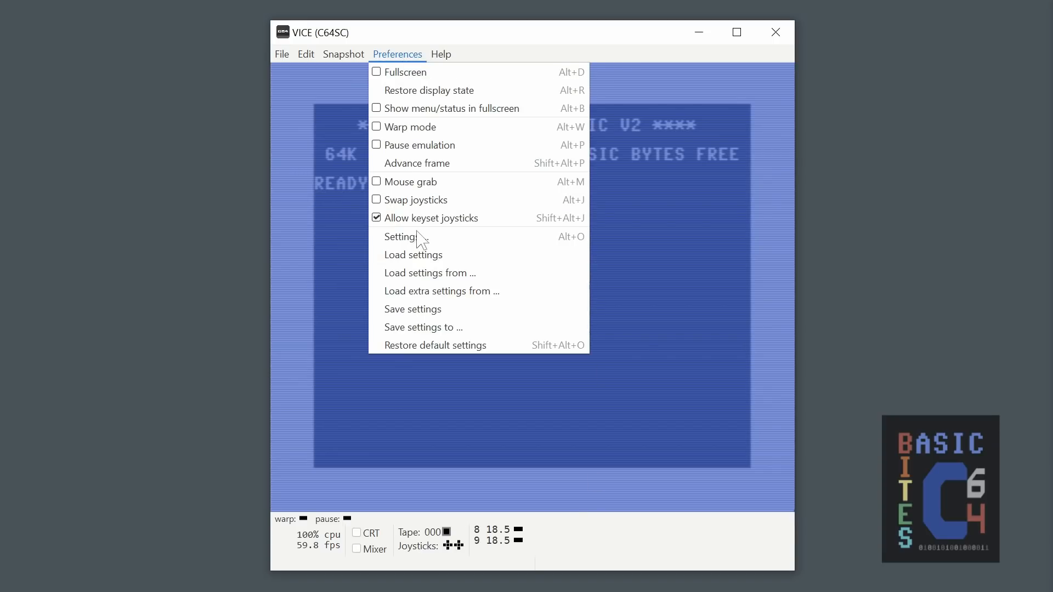
left_click(401, 237)
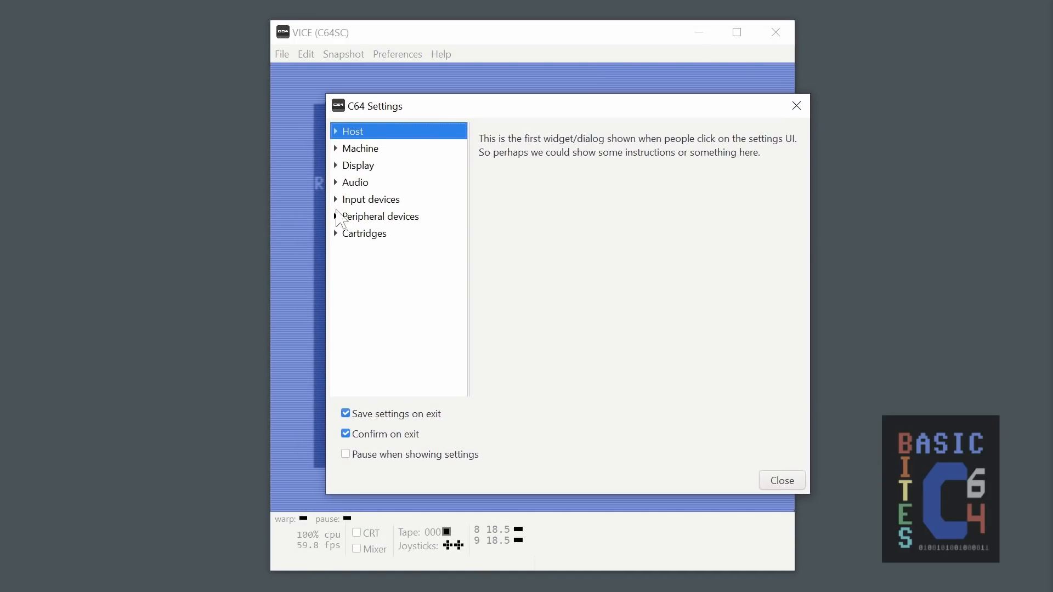
left_click(381, 216)
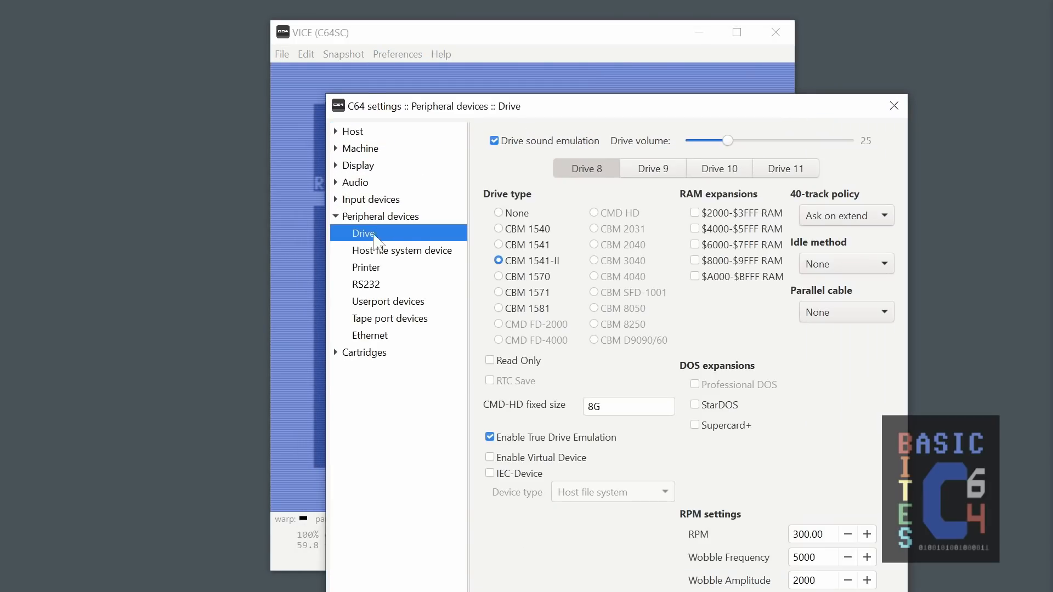
left_click(652, 168)
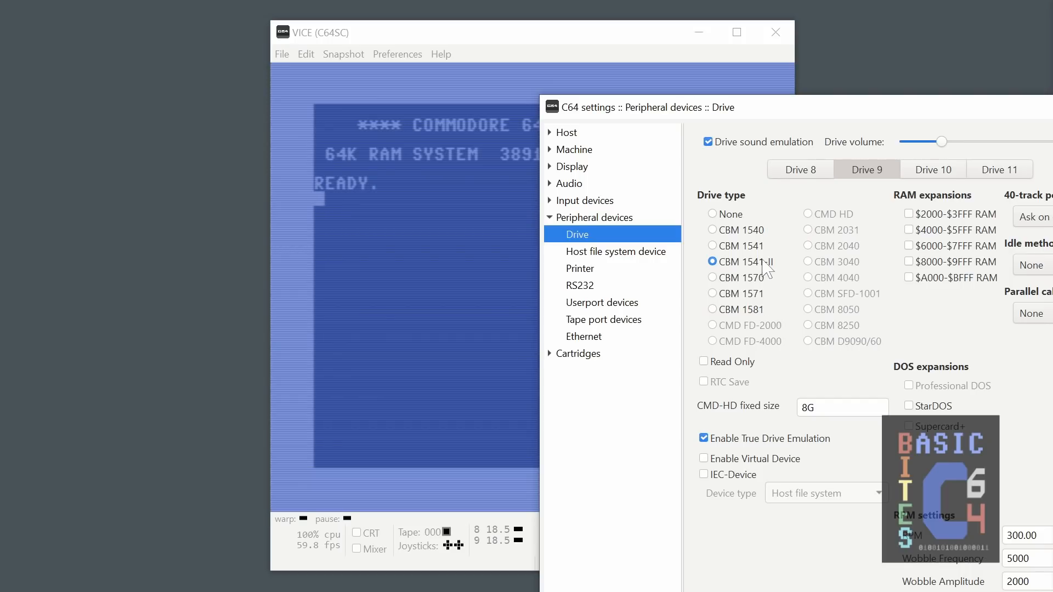
mouse_move(751, 307)
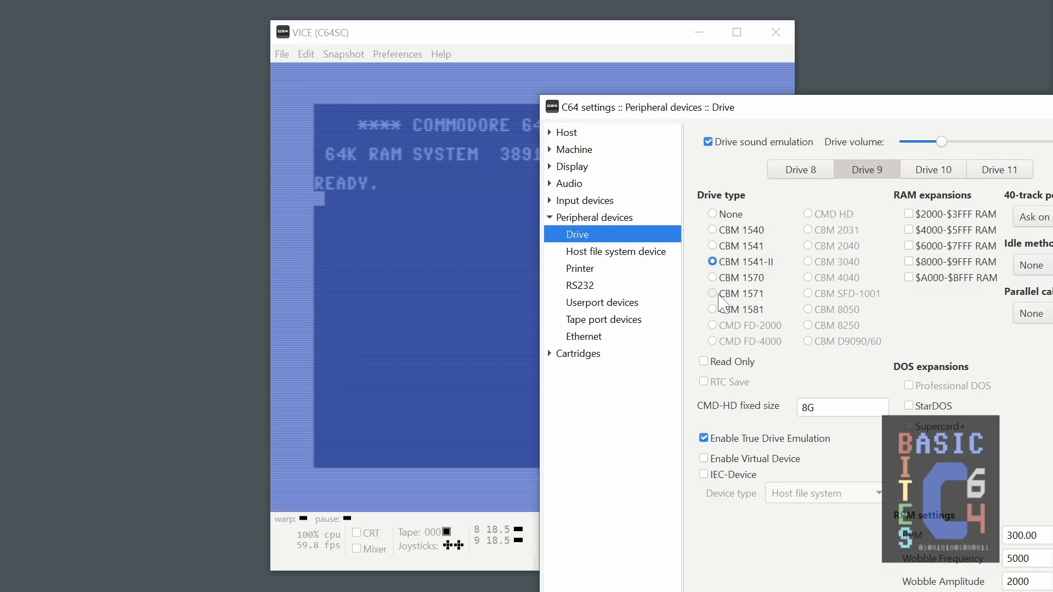
Set drive 9's Drive type to CBM 1571.
left_click(712, 294)
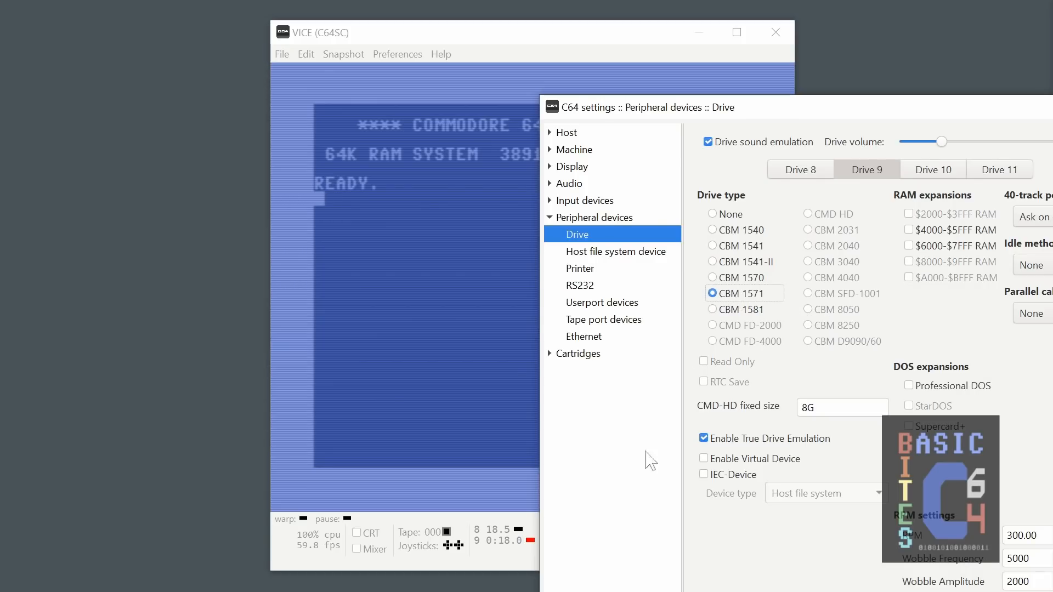
mouse_move(531, 561)
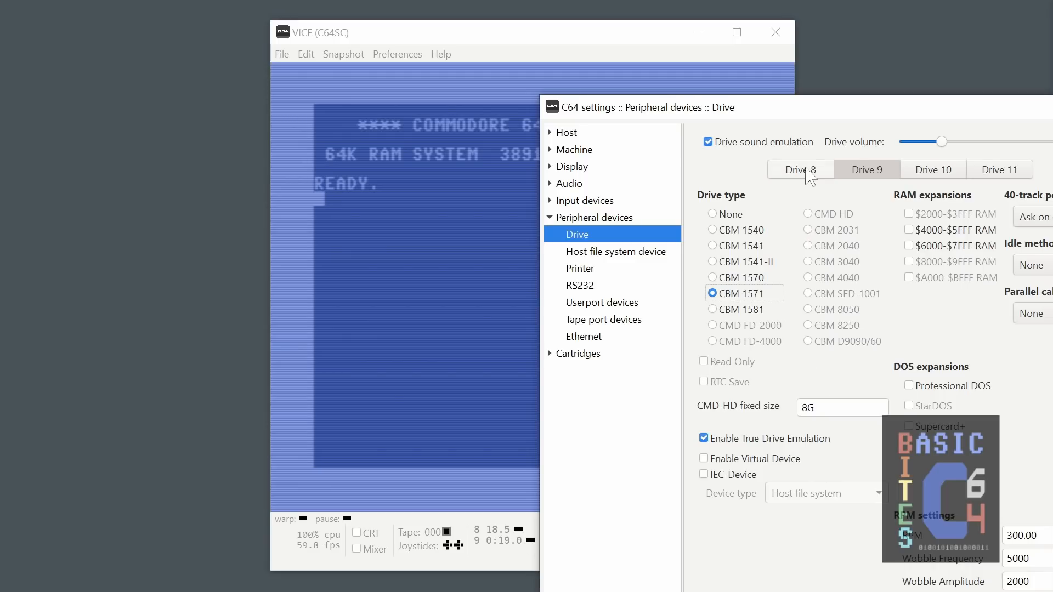
Switch drive 8's Drive type from CBM 1541-II to CBM 1541.
left_click(713, 261)
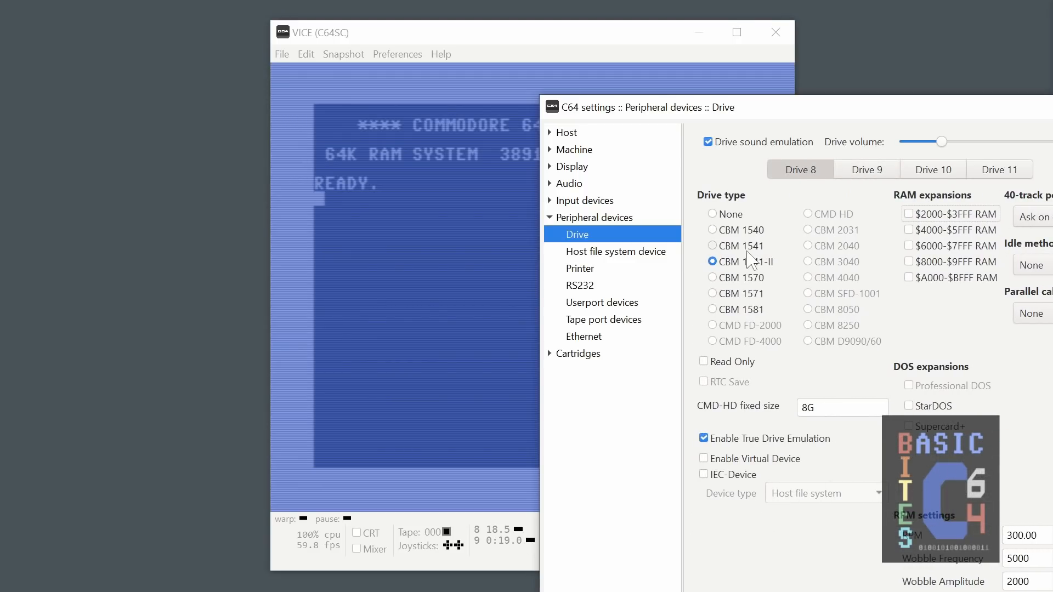
mouse_move(746, 261)
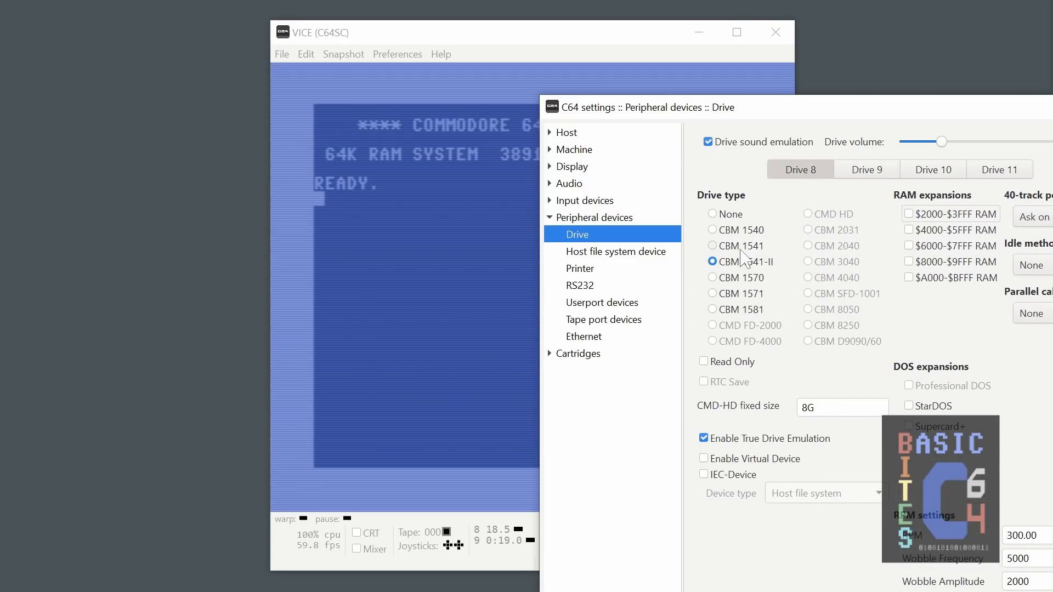
left_click(712, 245)
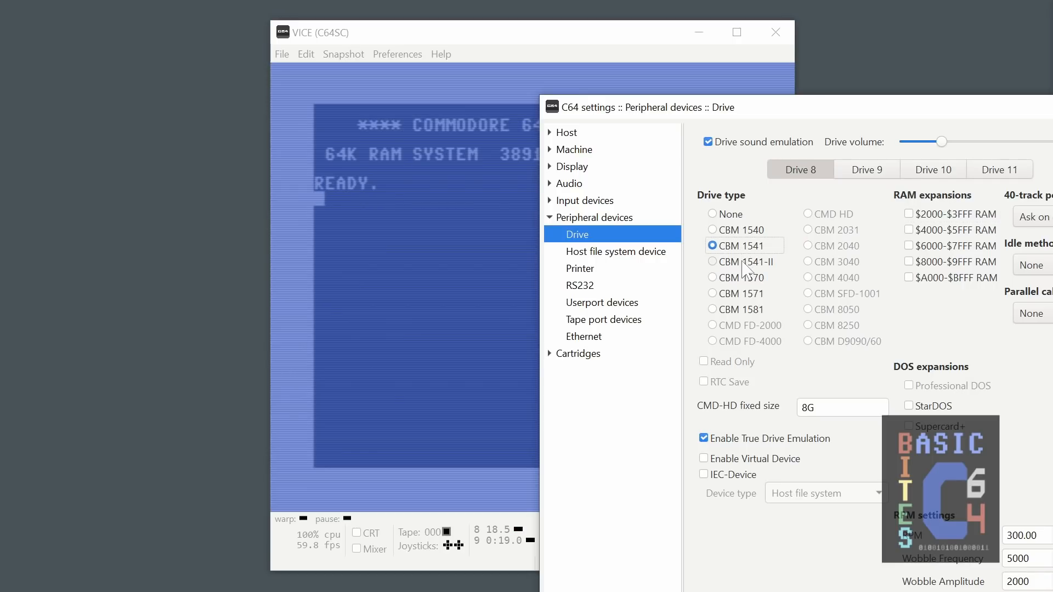
left_click(712, 262)
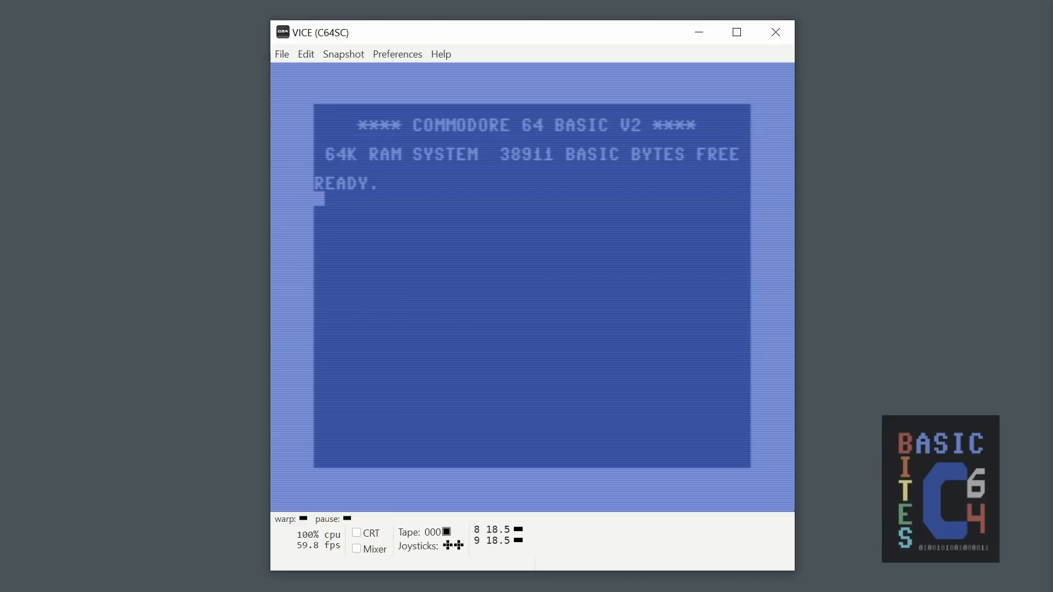
mouse_move(401, 68)
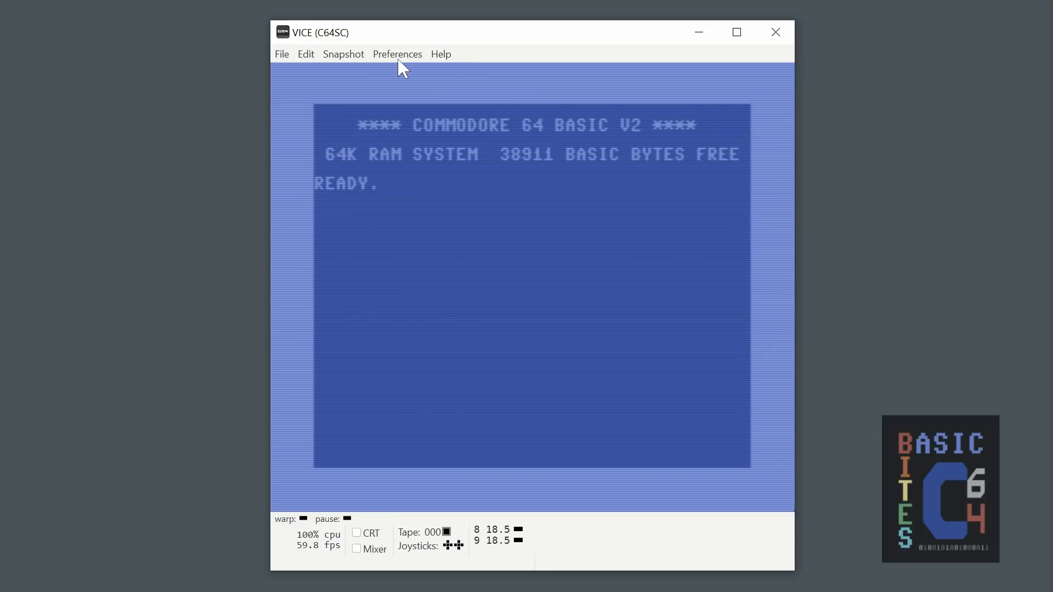
Open the Preferences menu to reach the Host display render filter settings.
left_click(397, 54)
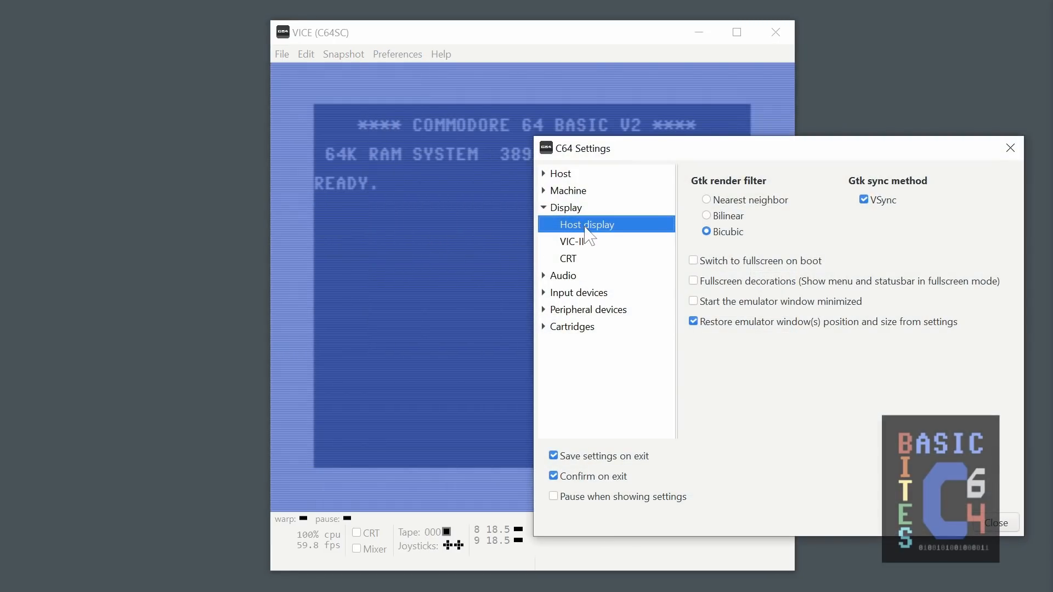
mouse_move(724, 260)
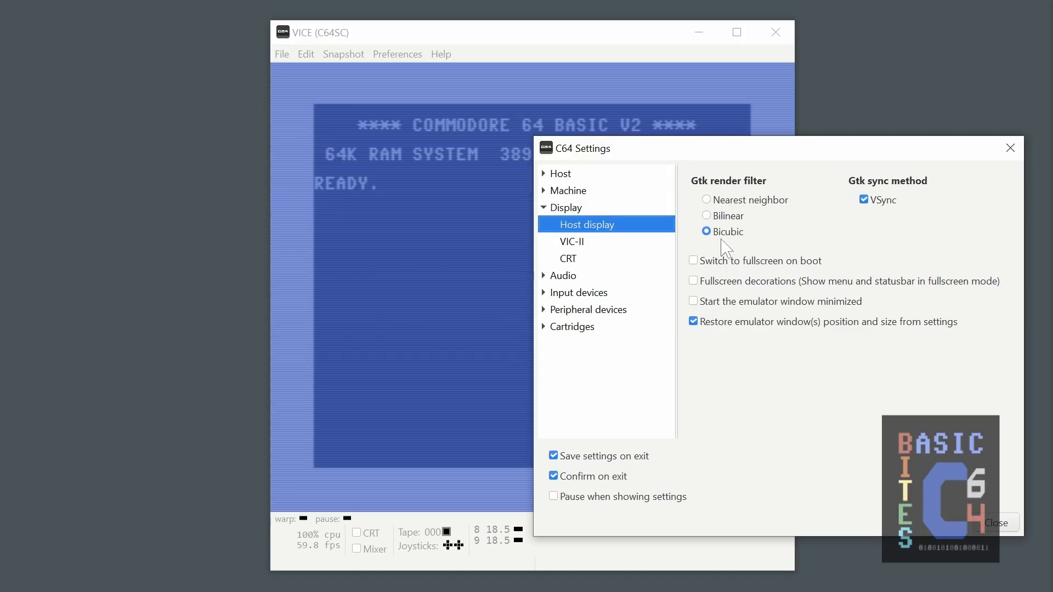
mouse_move(743, 248)
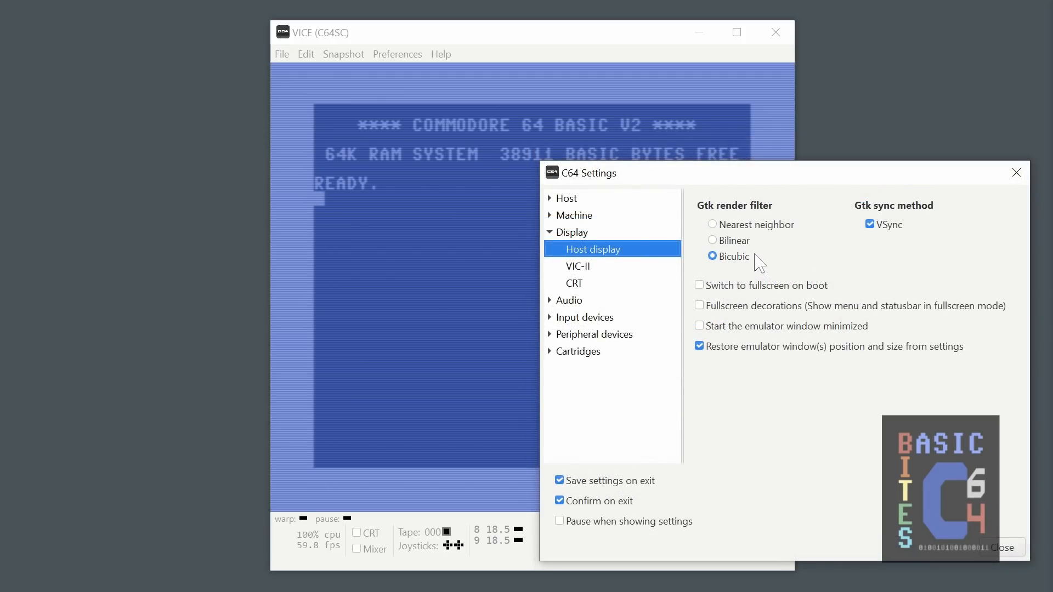
left_click(712, 241)
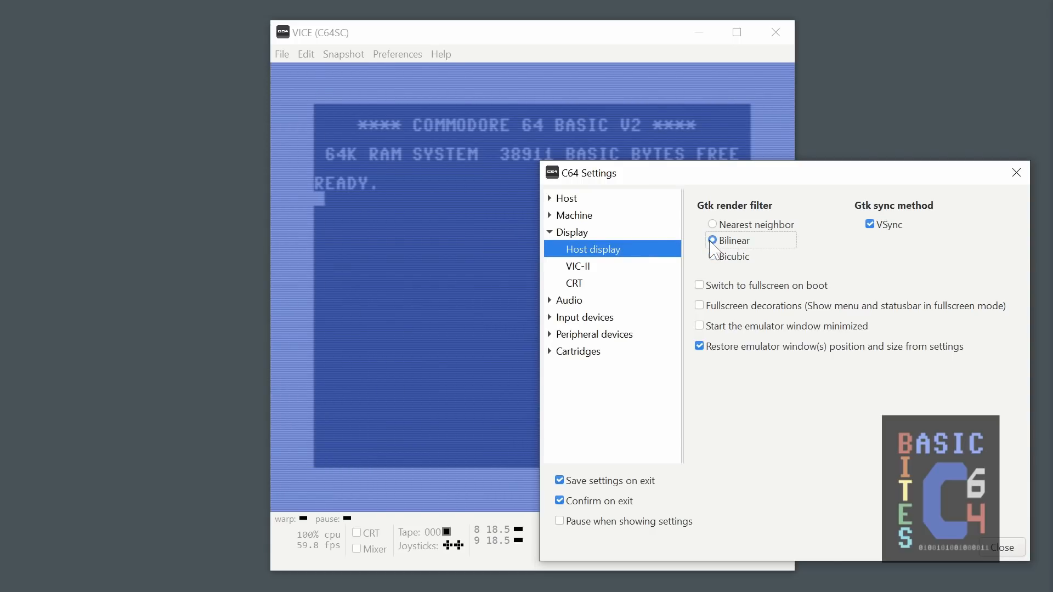
left_click(712, 241)
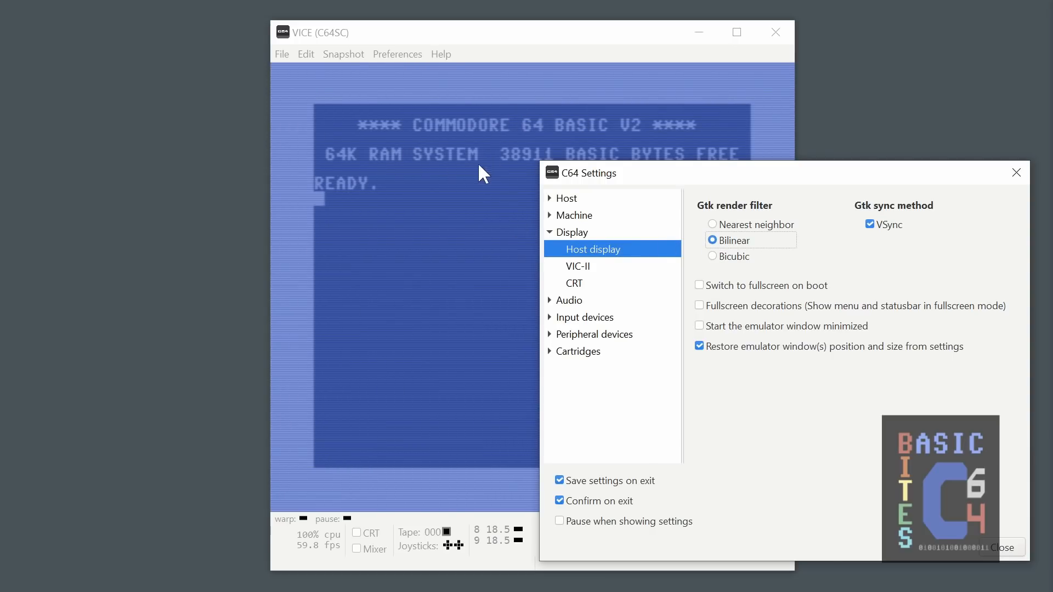
mouse_move(401, 436)
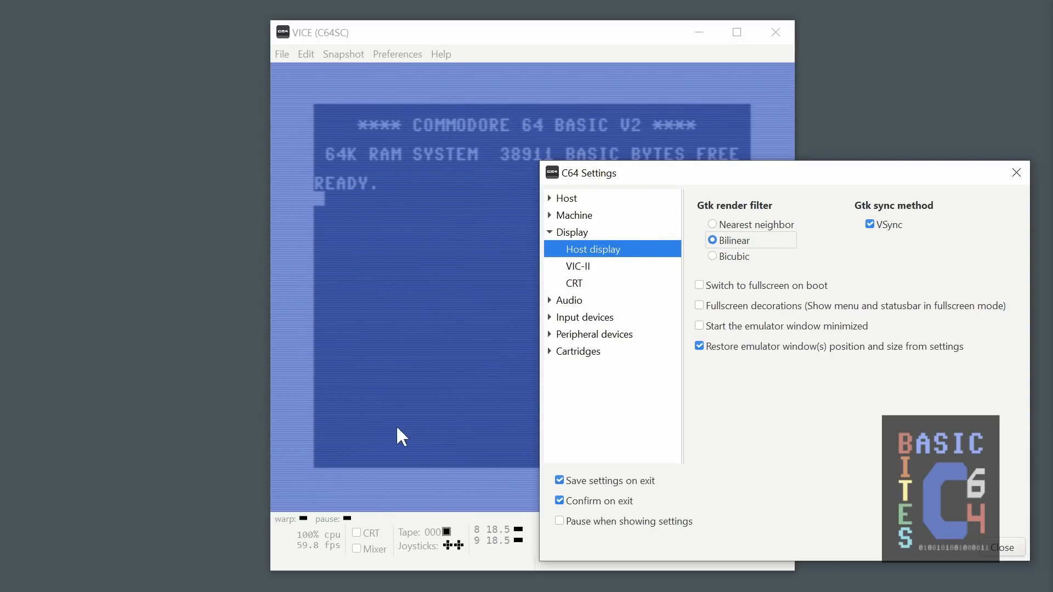
mouse_move(400, 114)
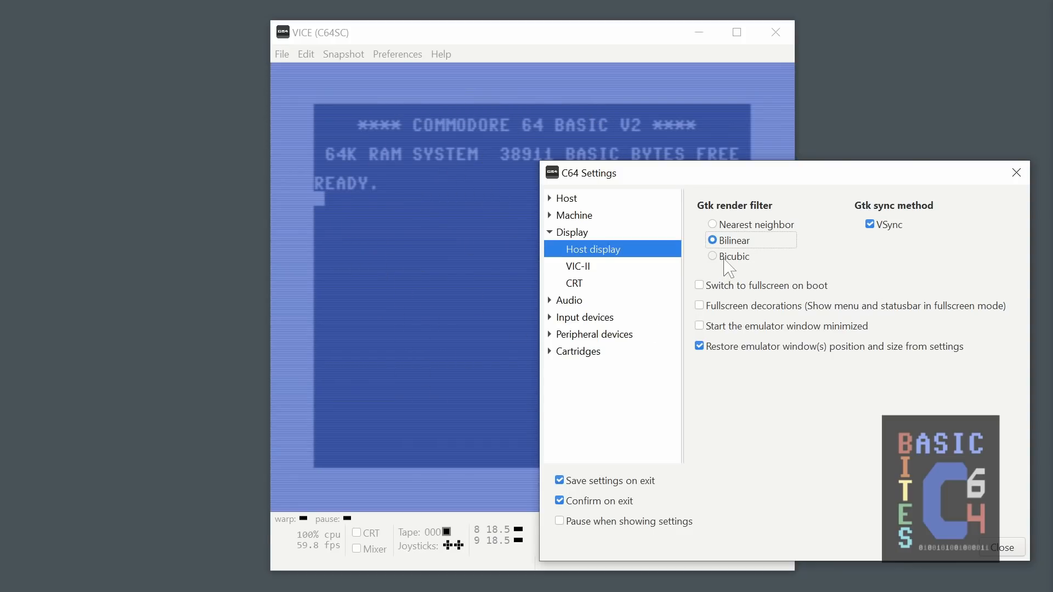
left_click(713, 256)
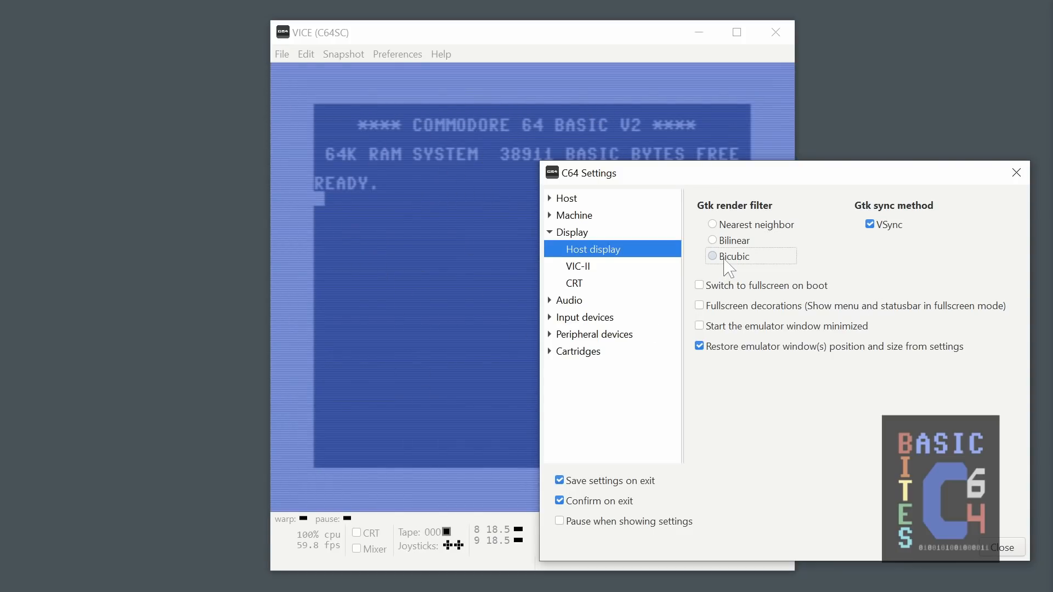
left_click(712, 257)
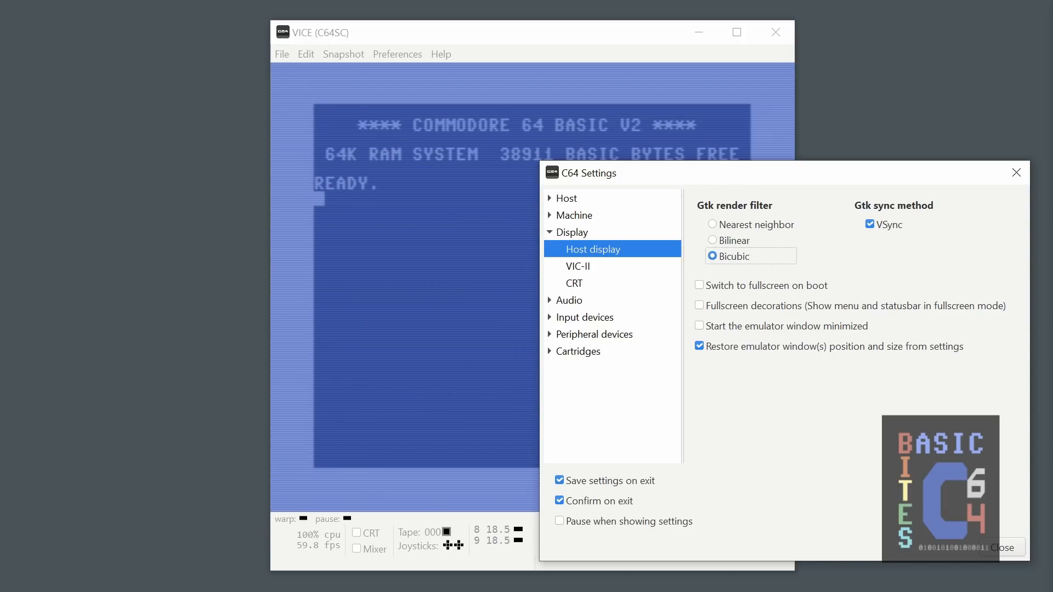
left_click(1002, 548)
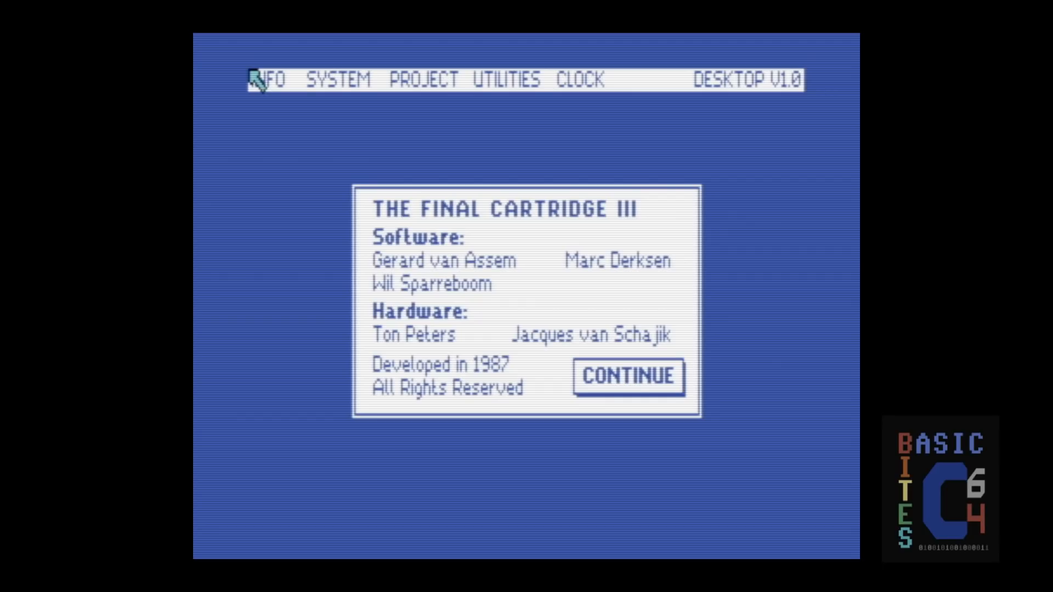
Open the INFO credits box on the Final Cartridge III desktop.
left_click(626, 377)
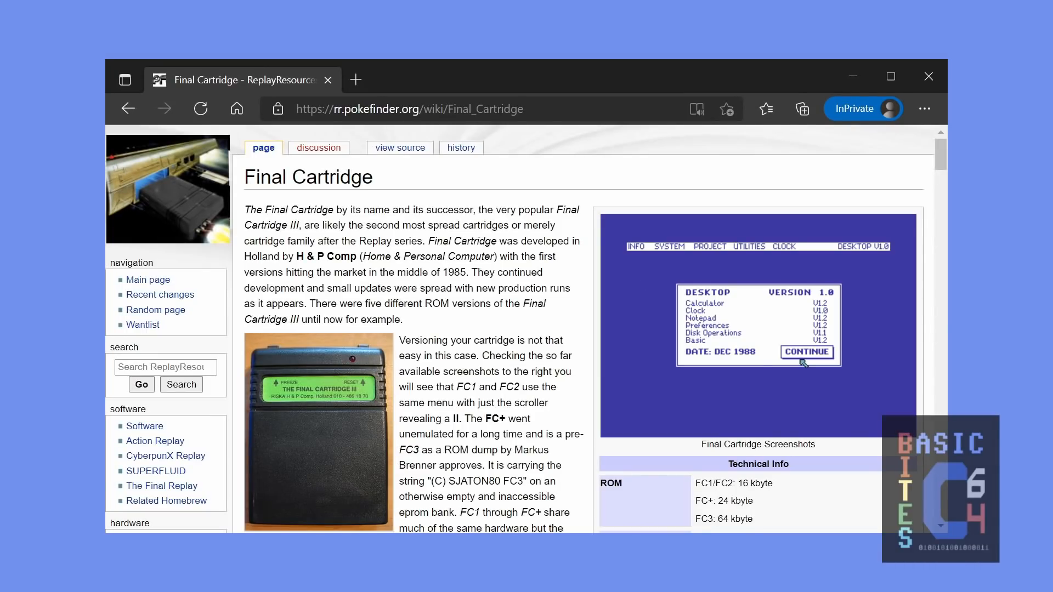
Scroll to the wiki's binaries list and select the 'Final Cartridge 3 1988-13.bin and .crt' entry.
left_click(807, 352)
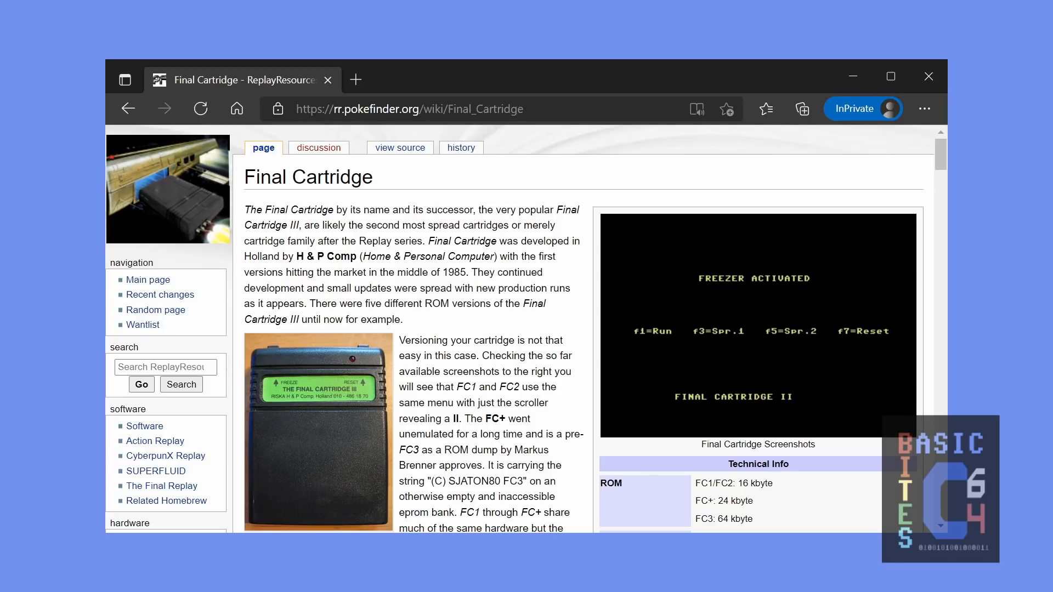
scroll("down", 3)
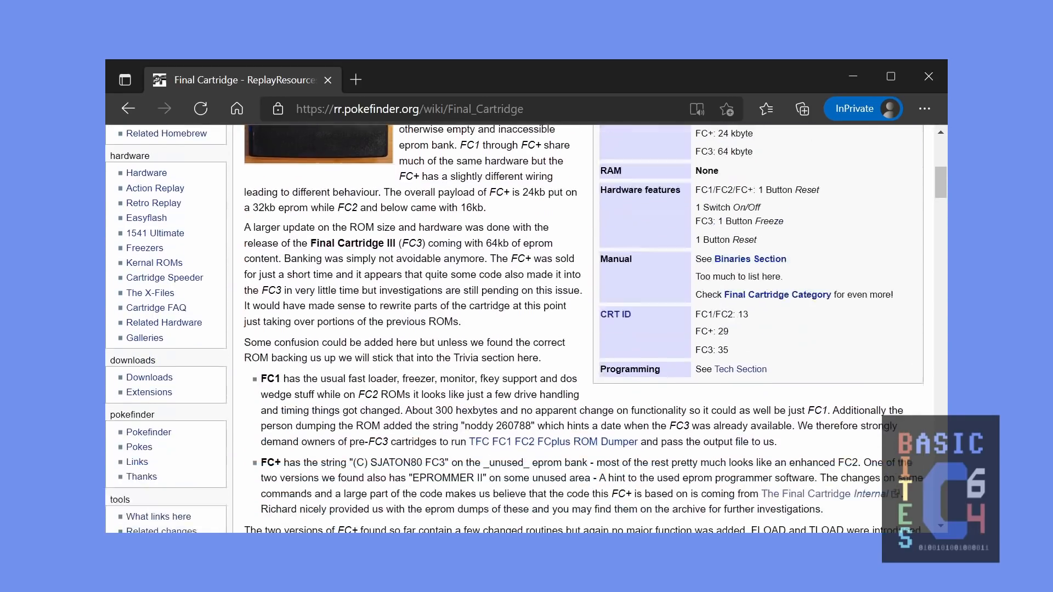
scroll("down", 3)
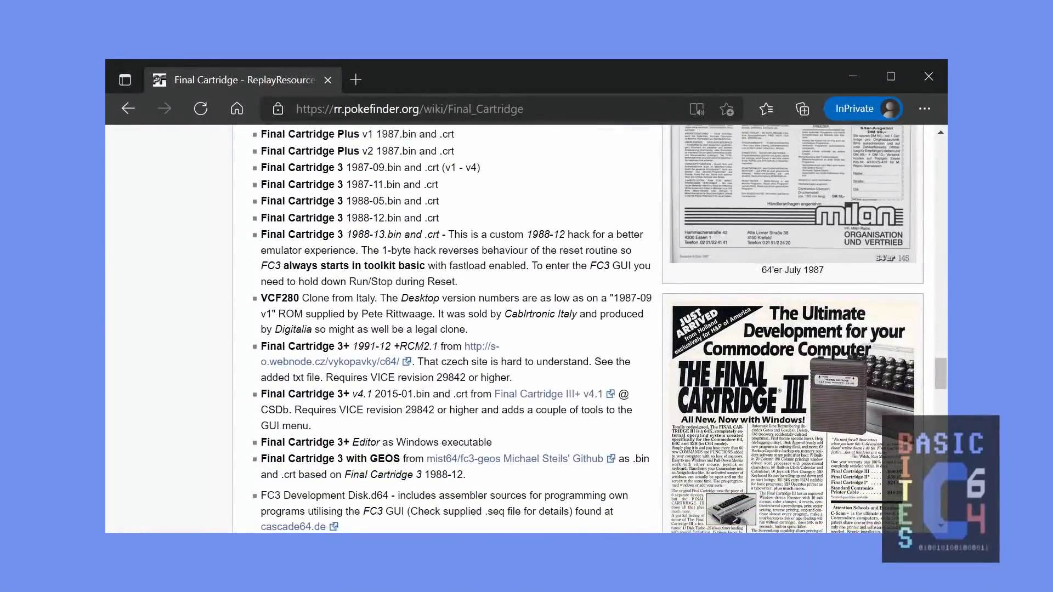
scroll("down", 3)
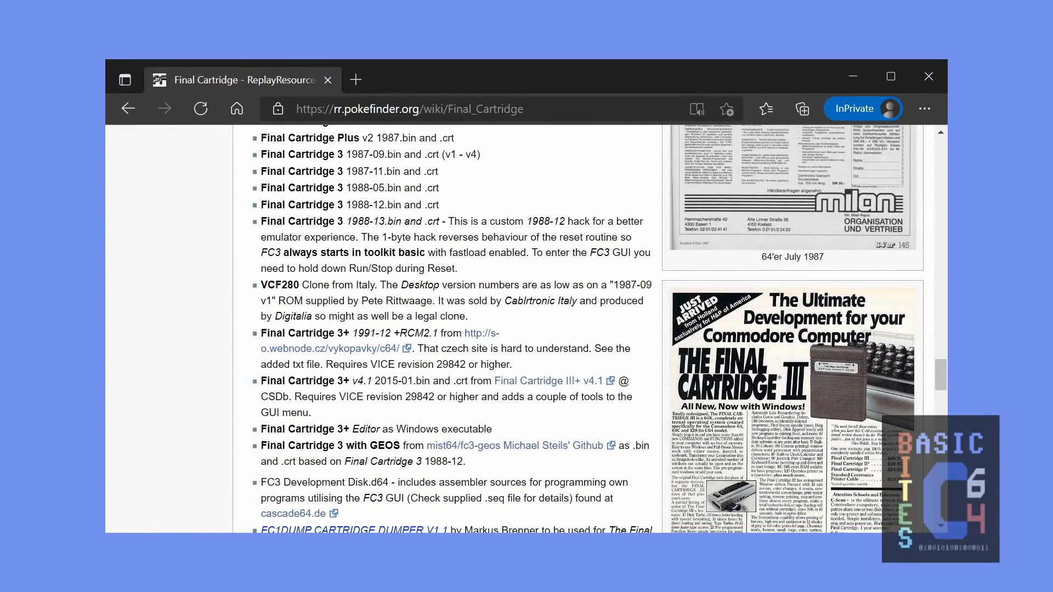
double_click(293, 221)
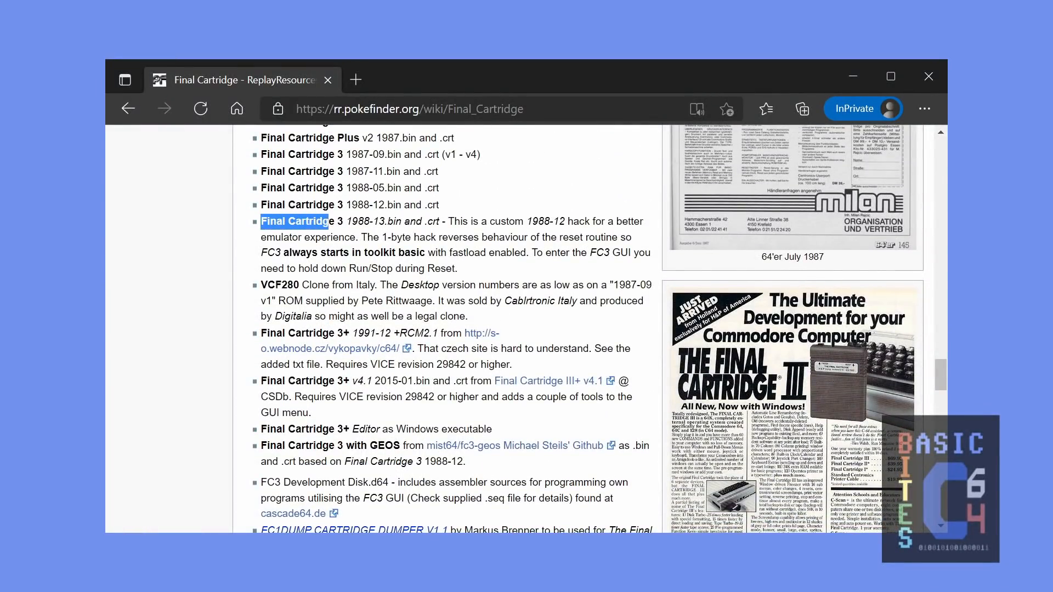
left_click_drag(262, 221, 437, 221)
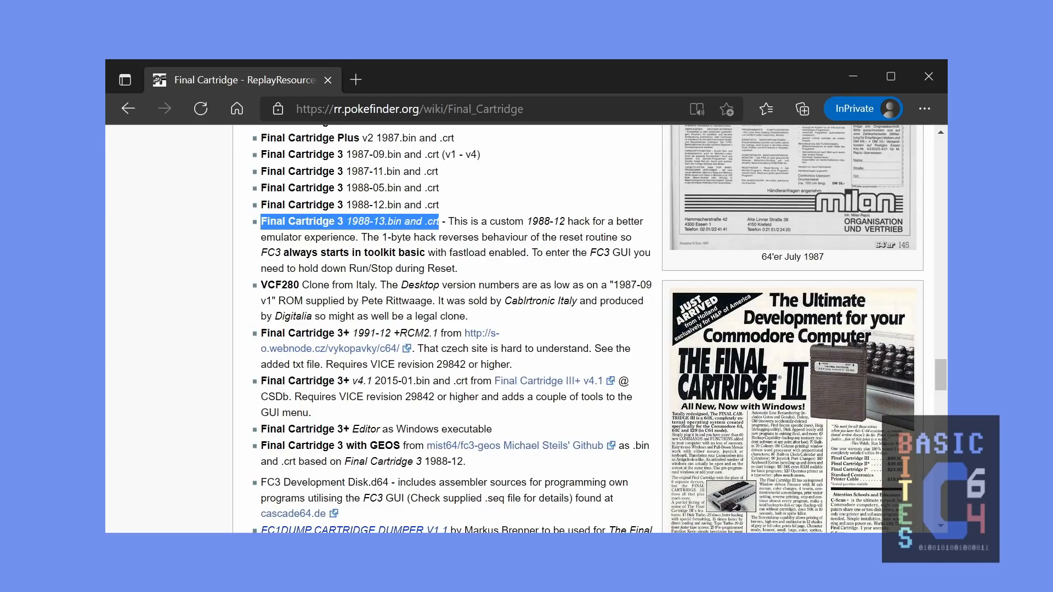